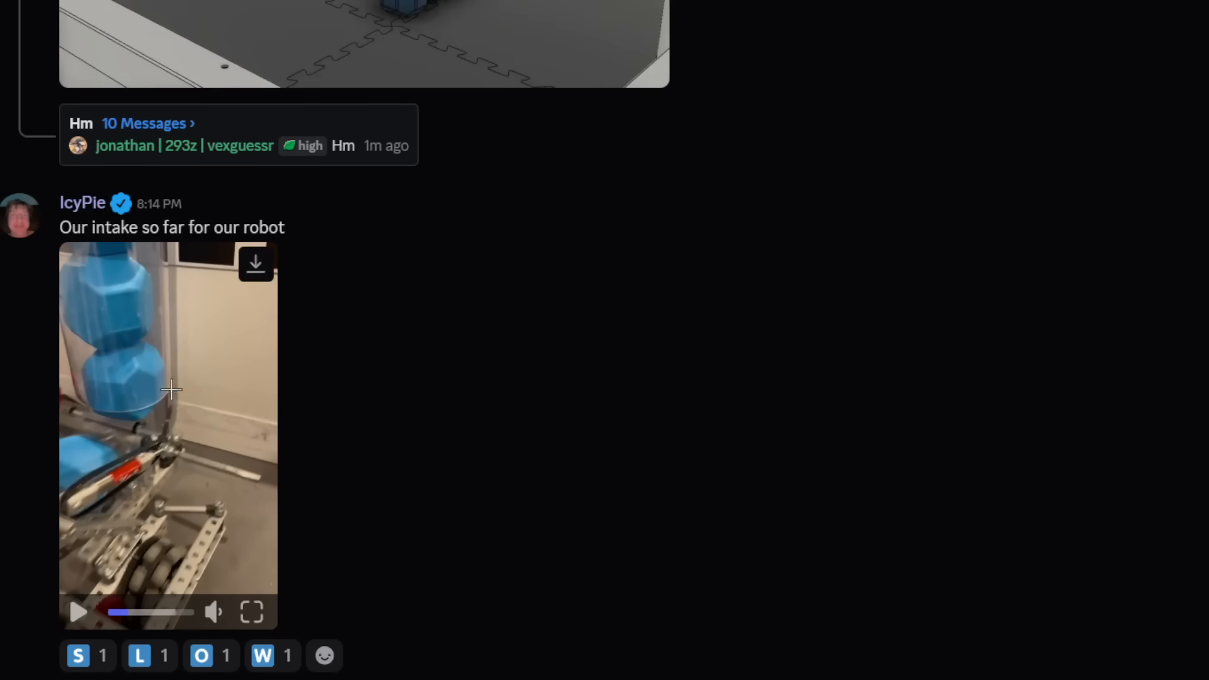
mouse_move(440, 562)
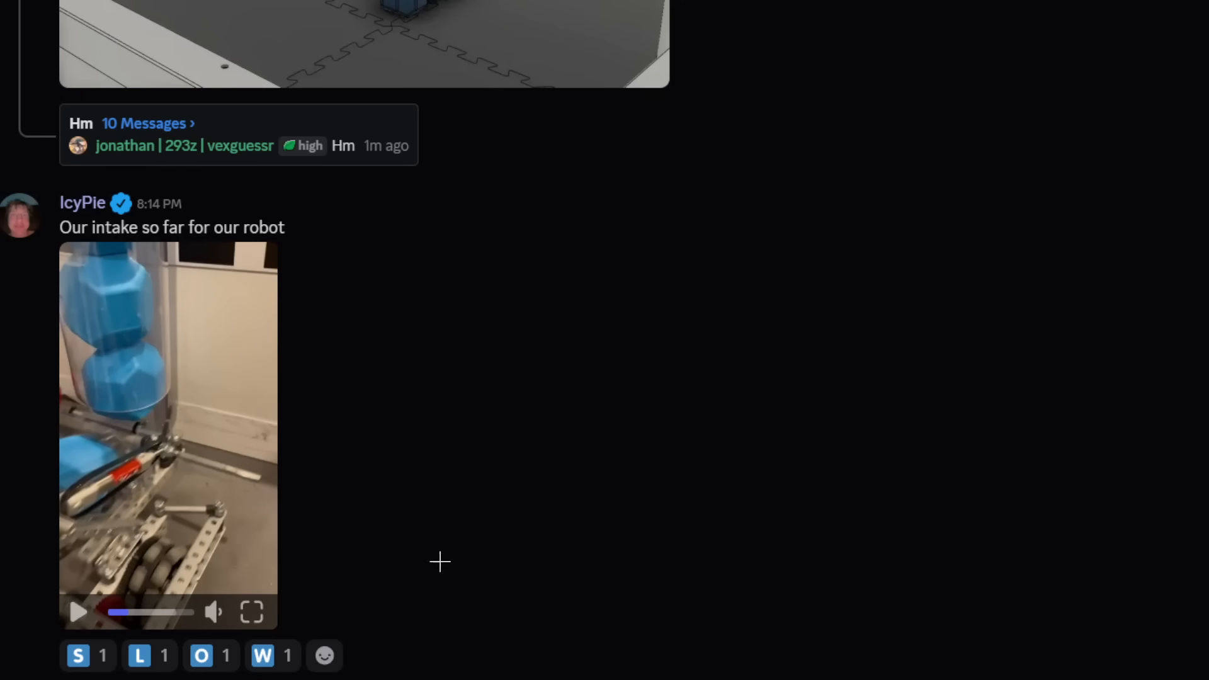
mouse_move(190, 442)
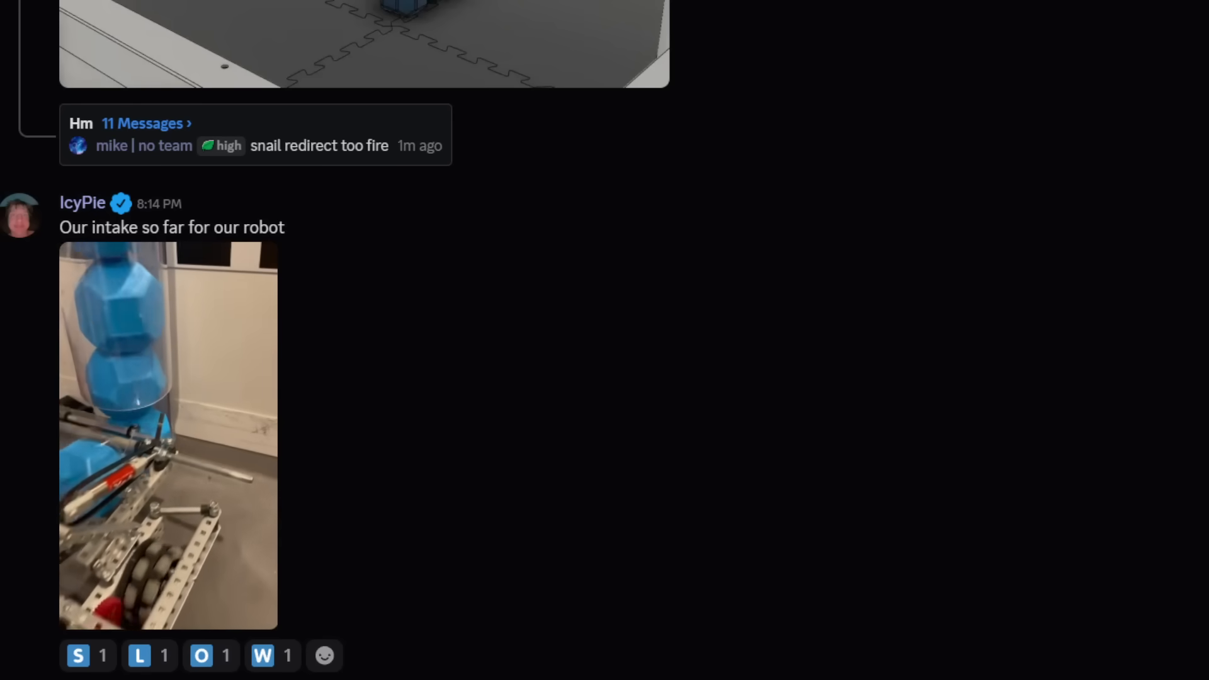
Scroll up through the channel to reach the drive-motors render post
click(168, 434)
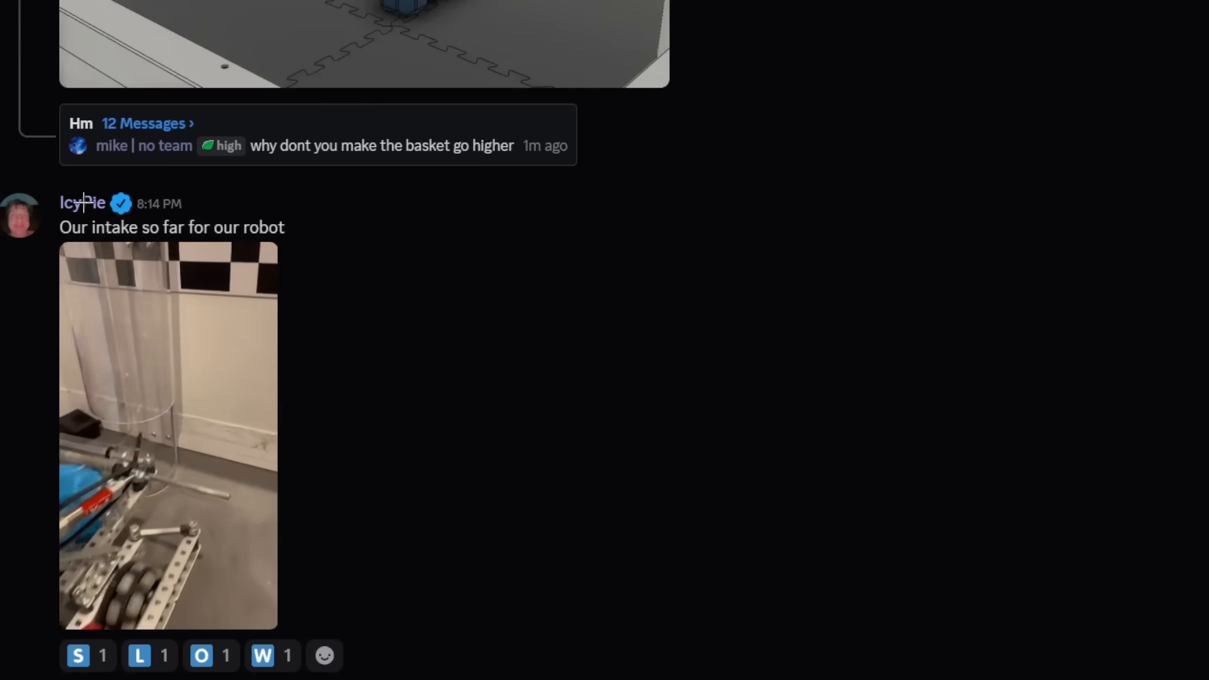
click(168, 436)
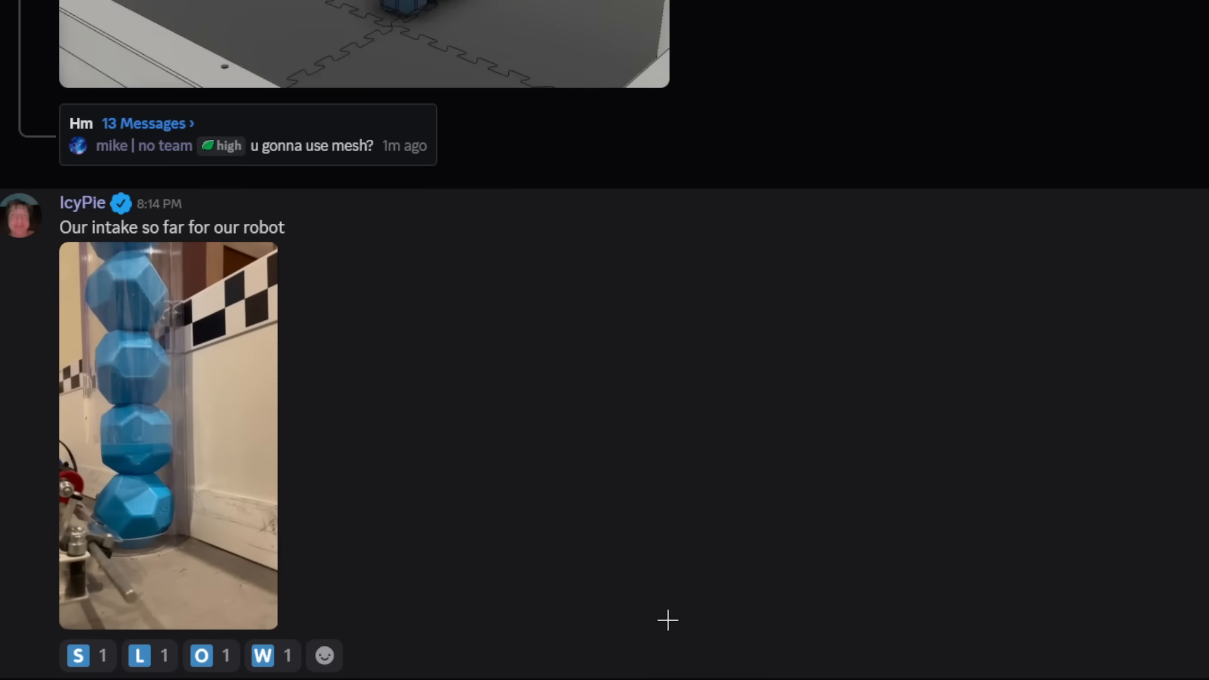
click(168, 432)
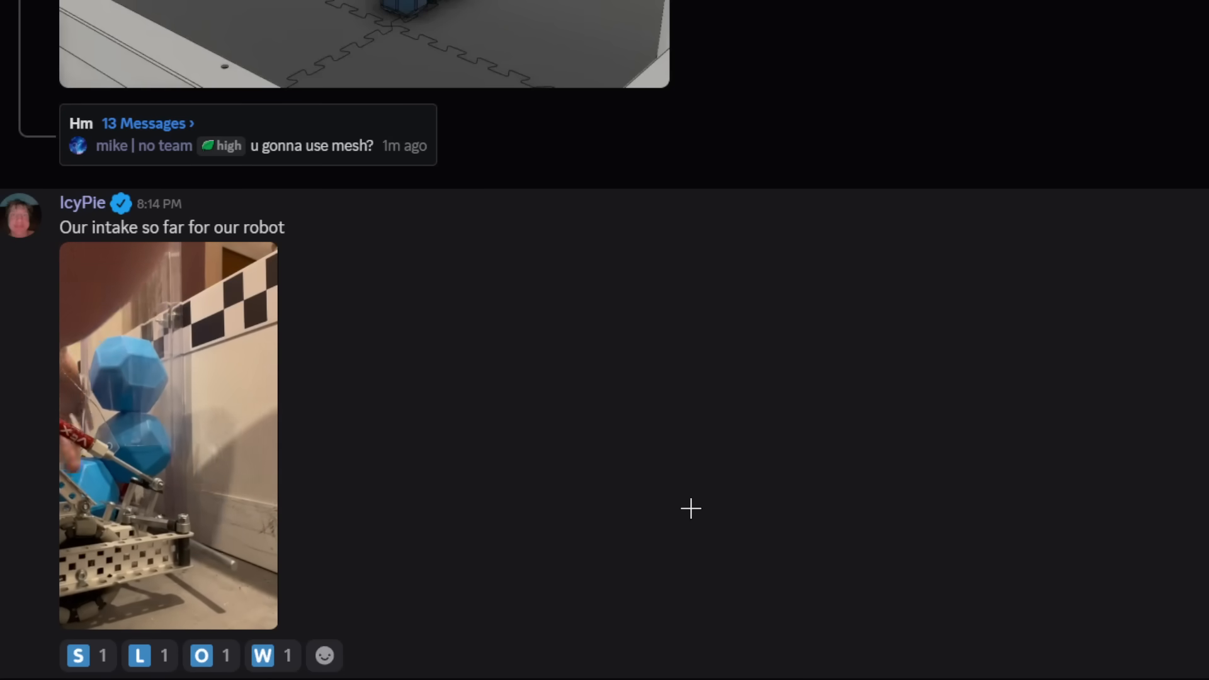
scroll(down, 3)
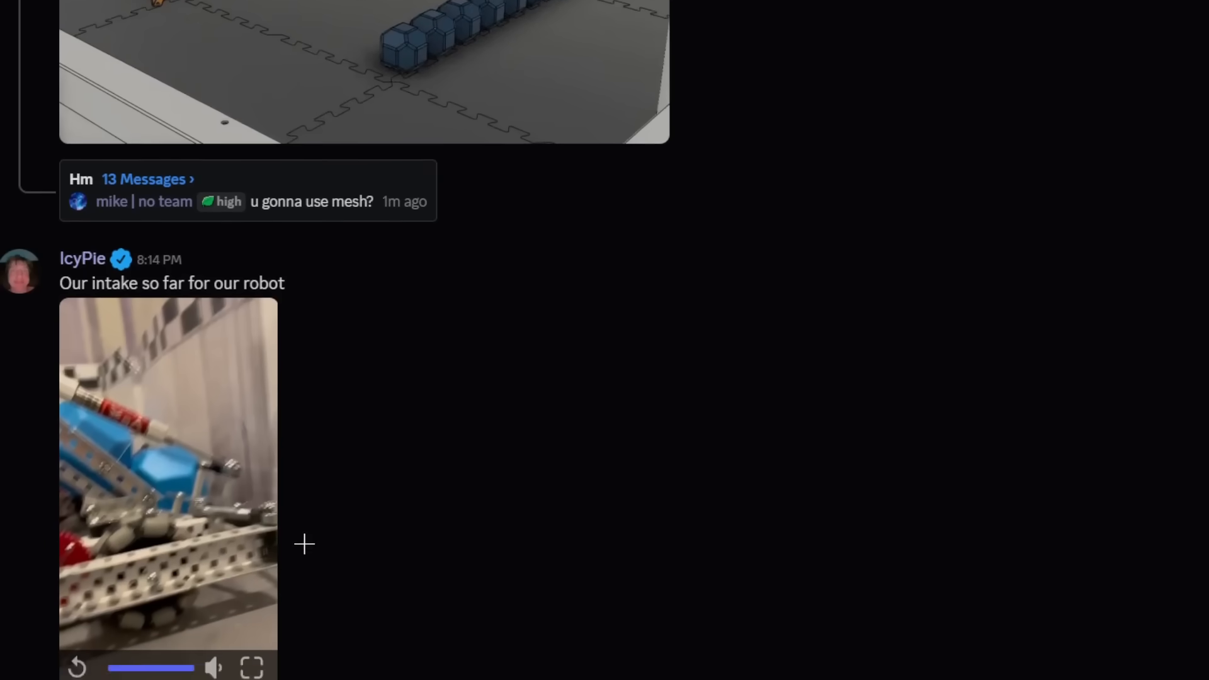
scroll(up, 3)
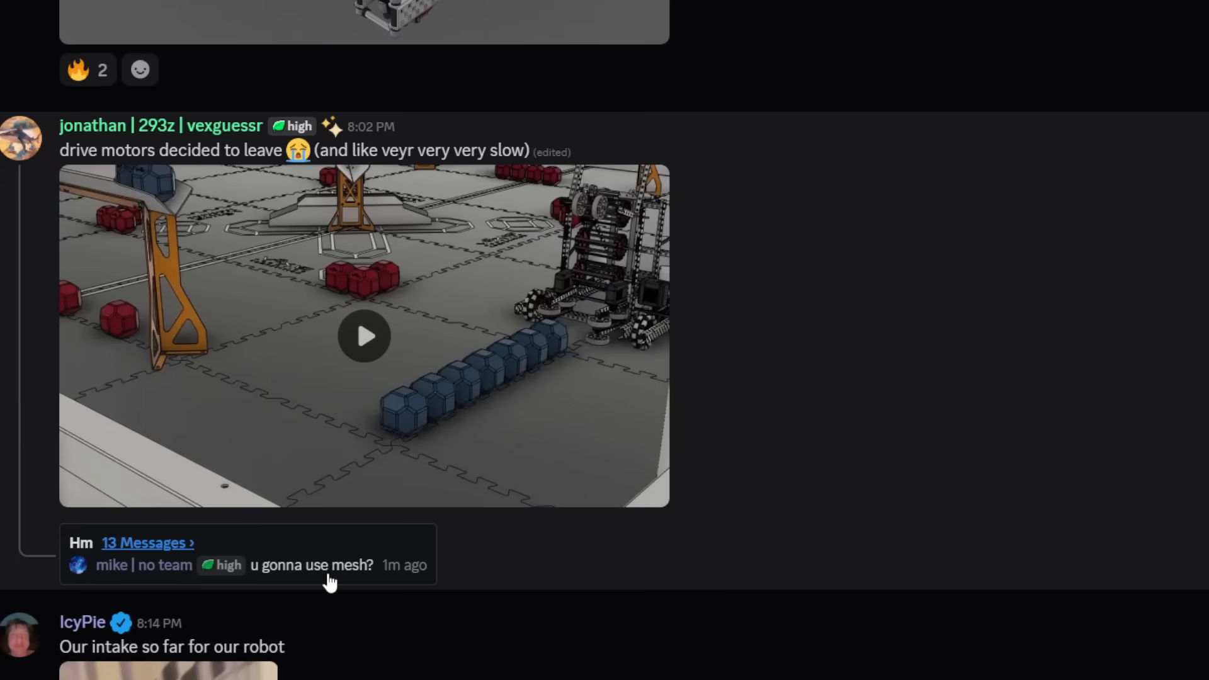
mouse_move(269, 426)
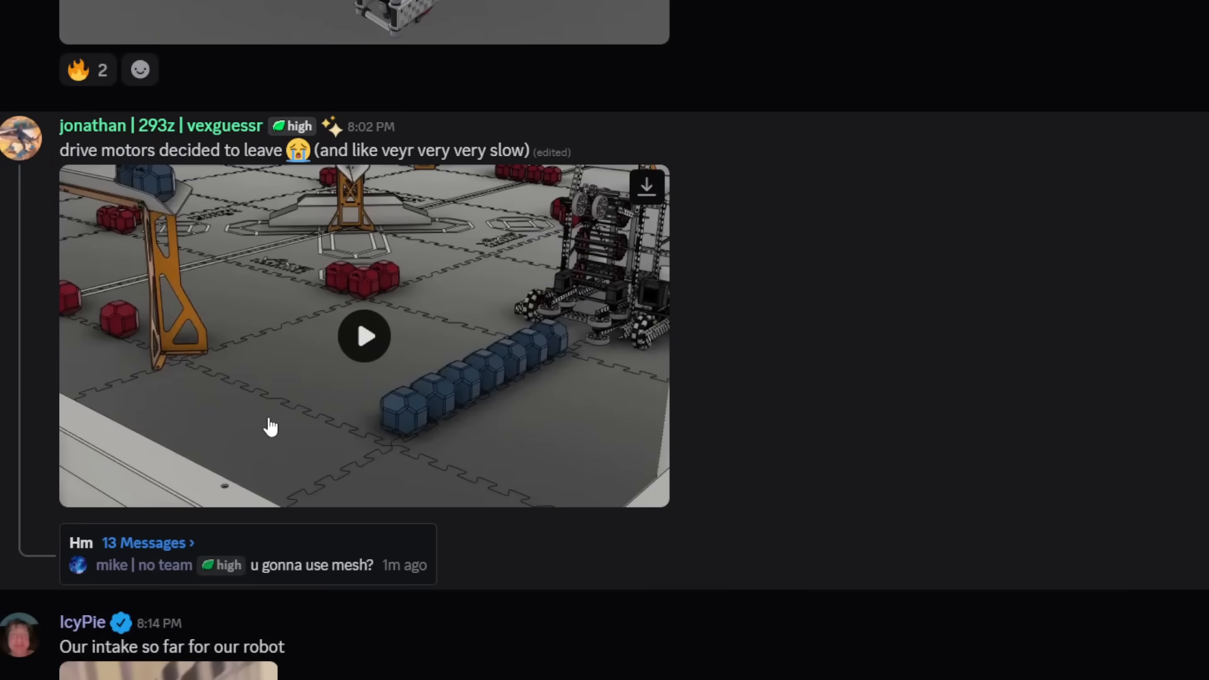
scroll(down, 3)
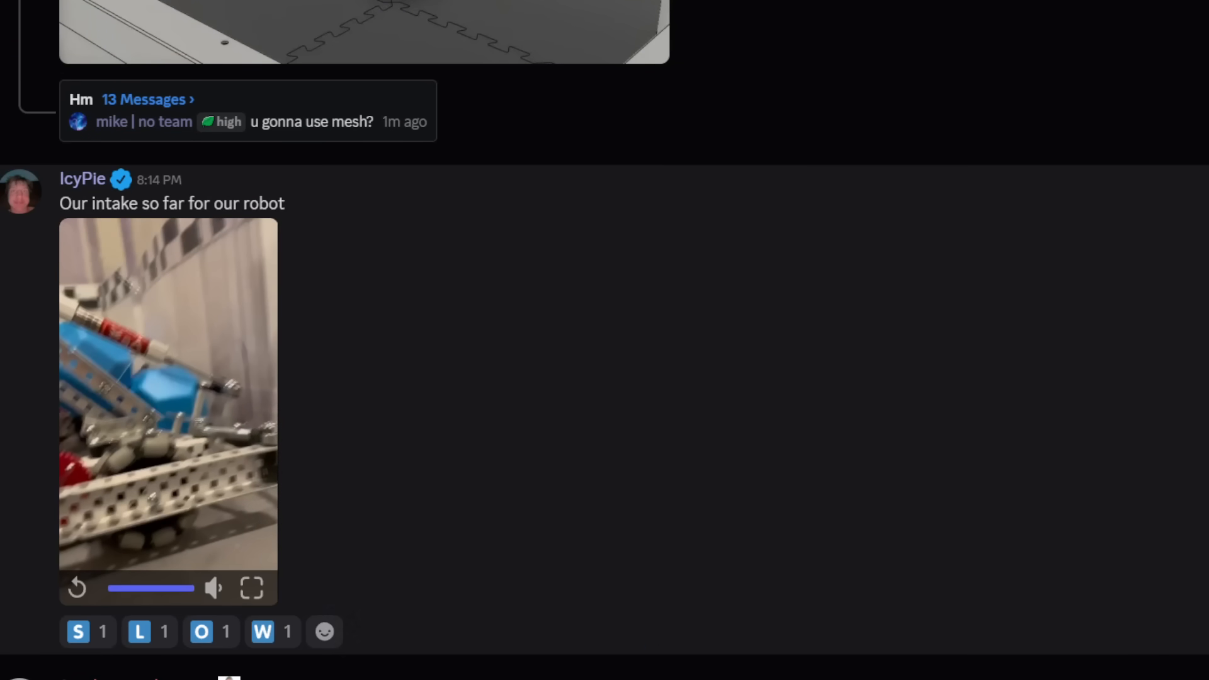
click(323, 632)
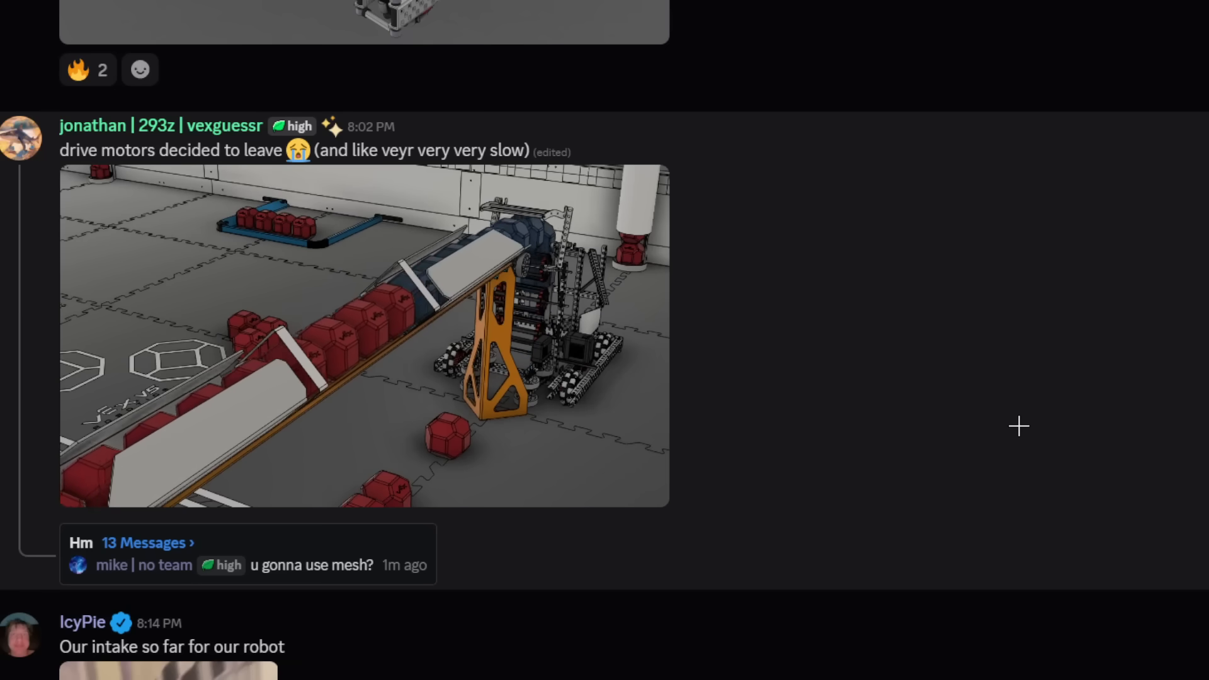
click(362, 335)
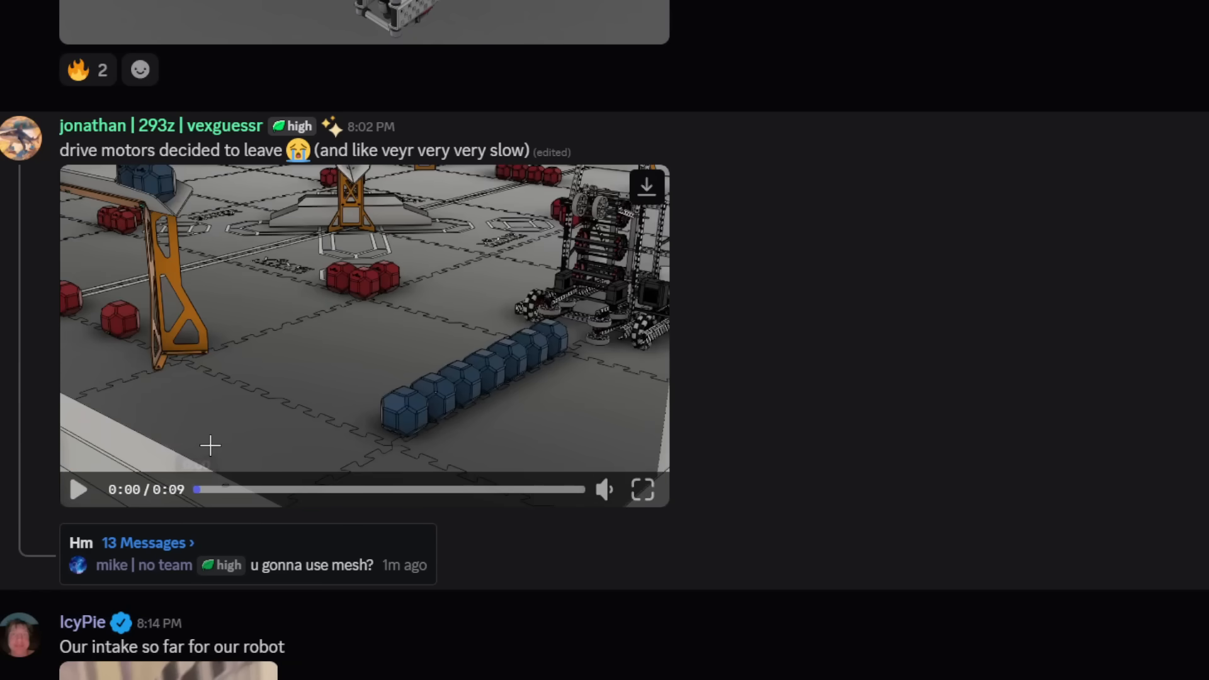
mouse_move(489, 383)
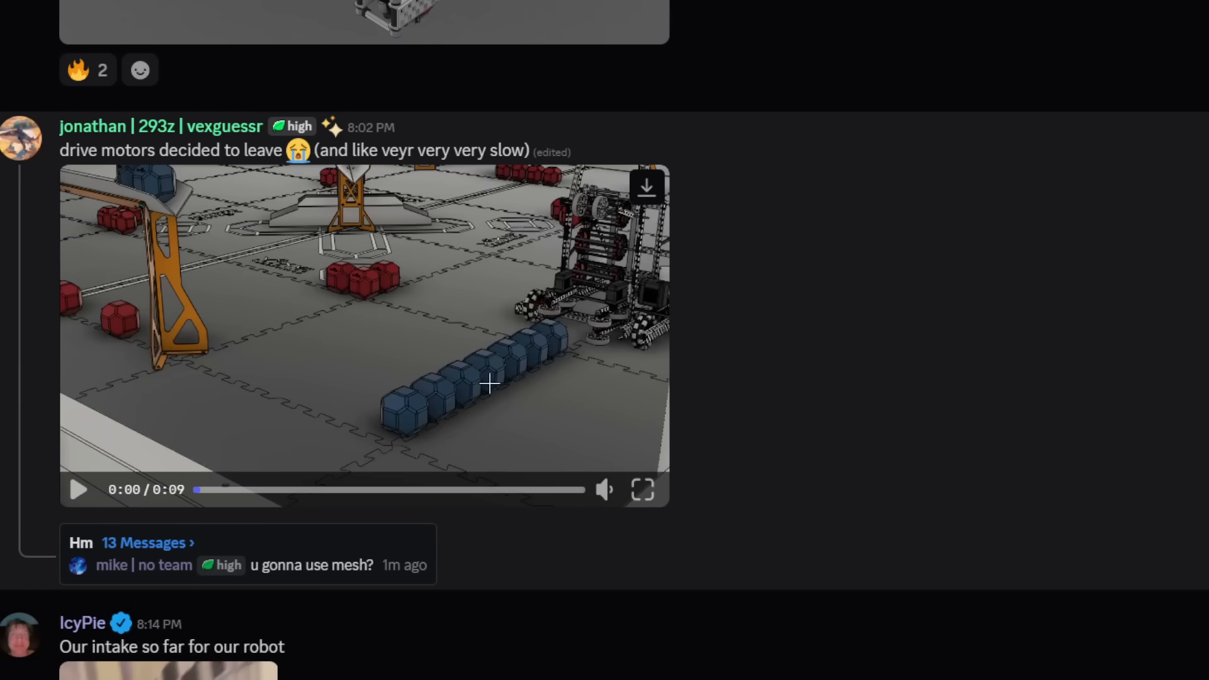
Play Jonathan's nine-second drive-motors render clip to its end
click(77, 489)
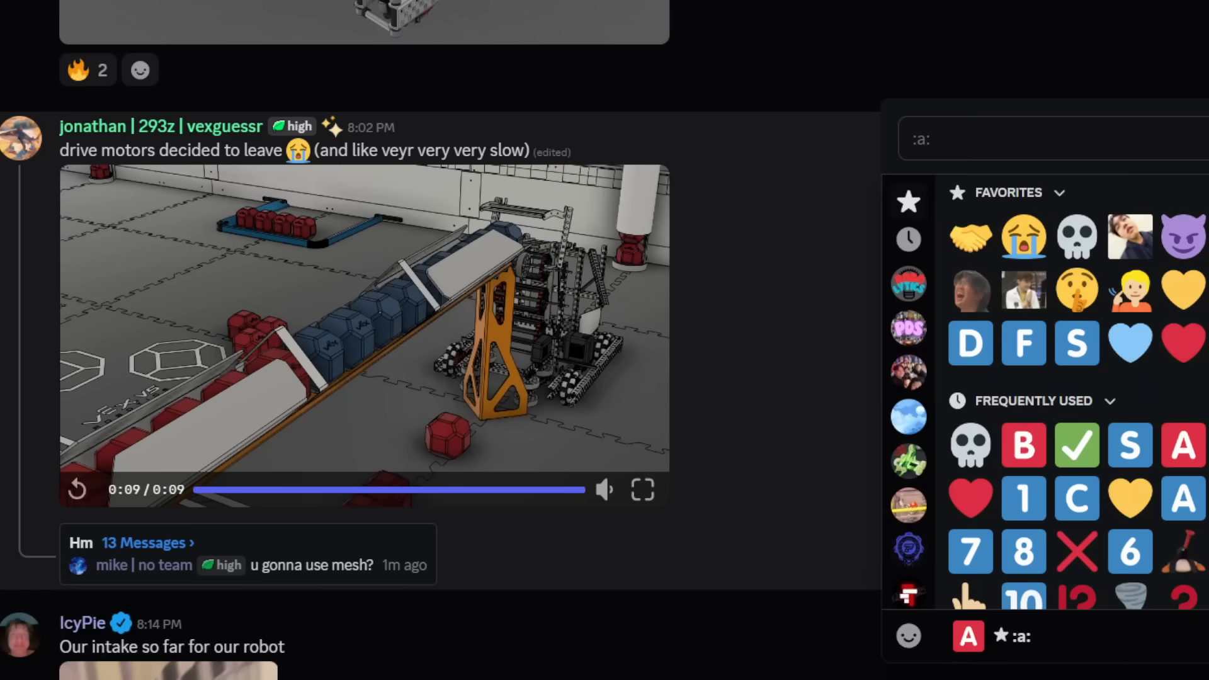
scroll(up, 3)
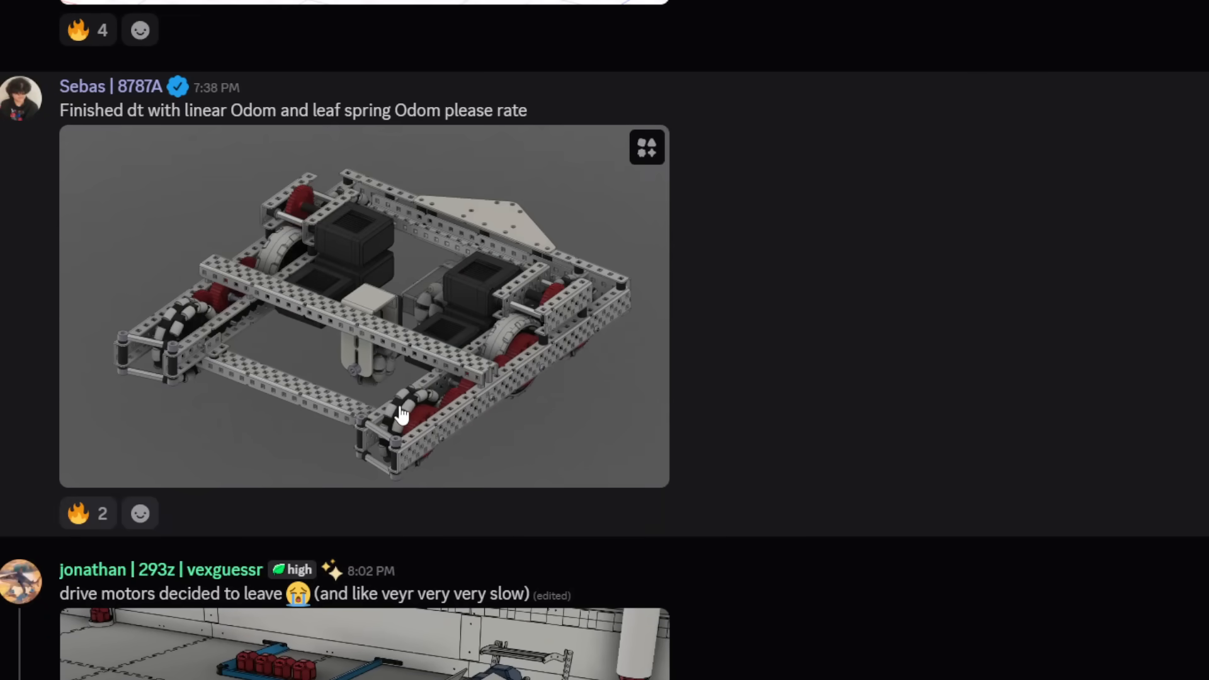
mouse_move(370, 281)
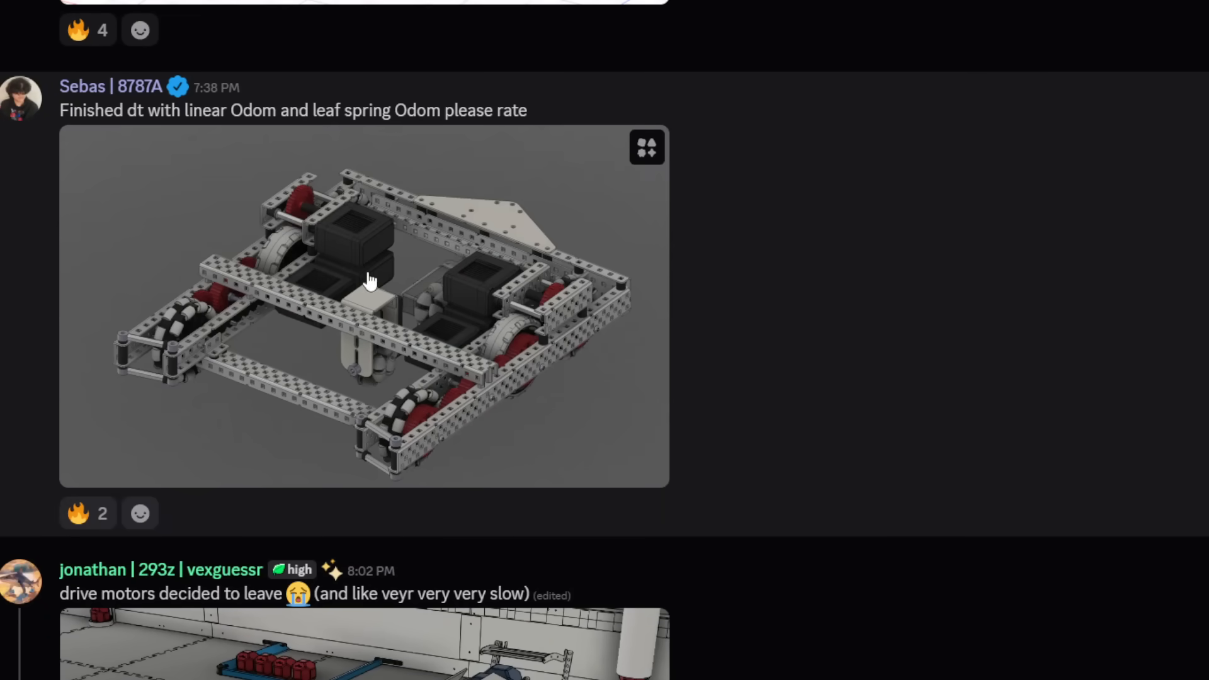
mouse_move(370, 266)
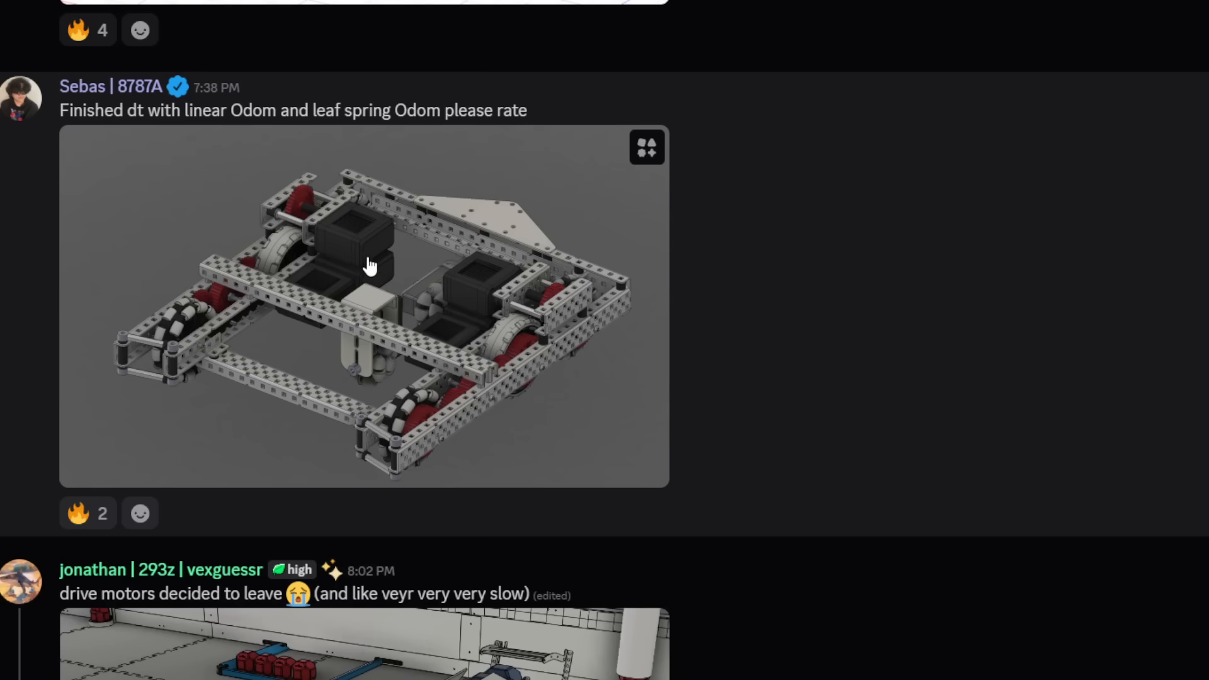
Rate Sebas's drivetrain post and Wahi's drive feedback post each with a B reaction
scroll(down, 3)
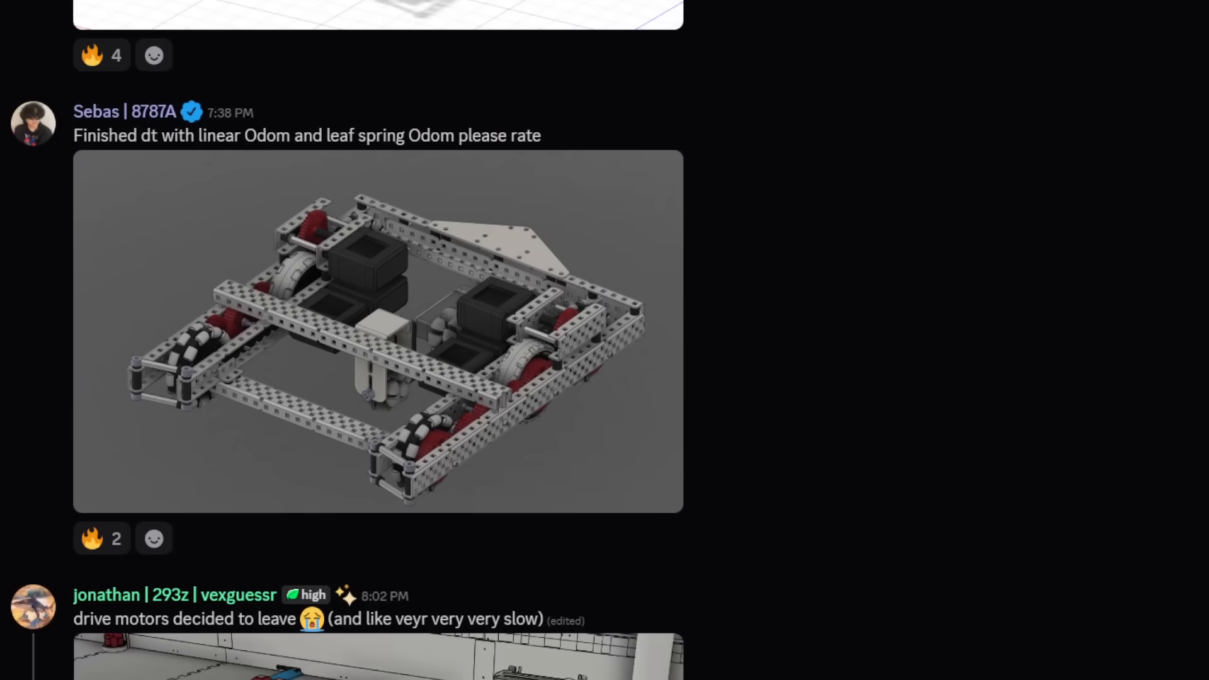
scroll(up, 3)
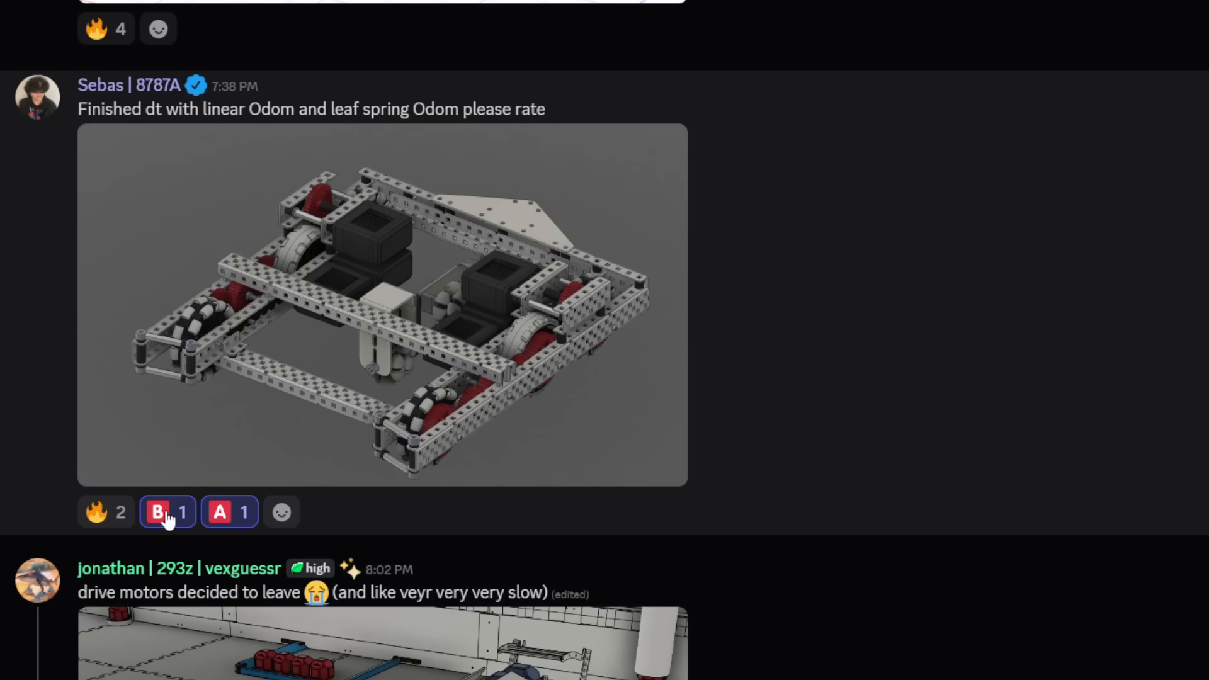
scroll(up, 3)
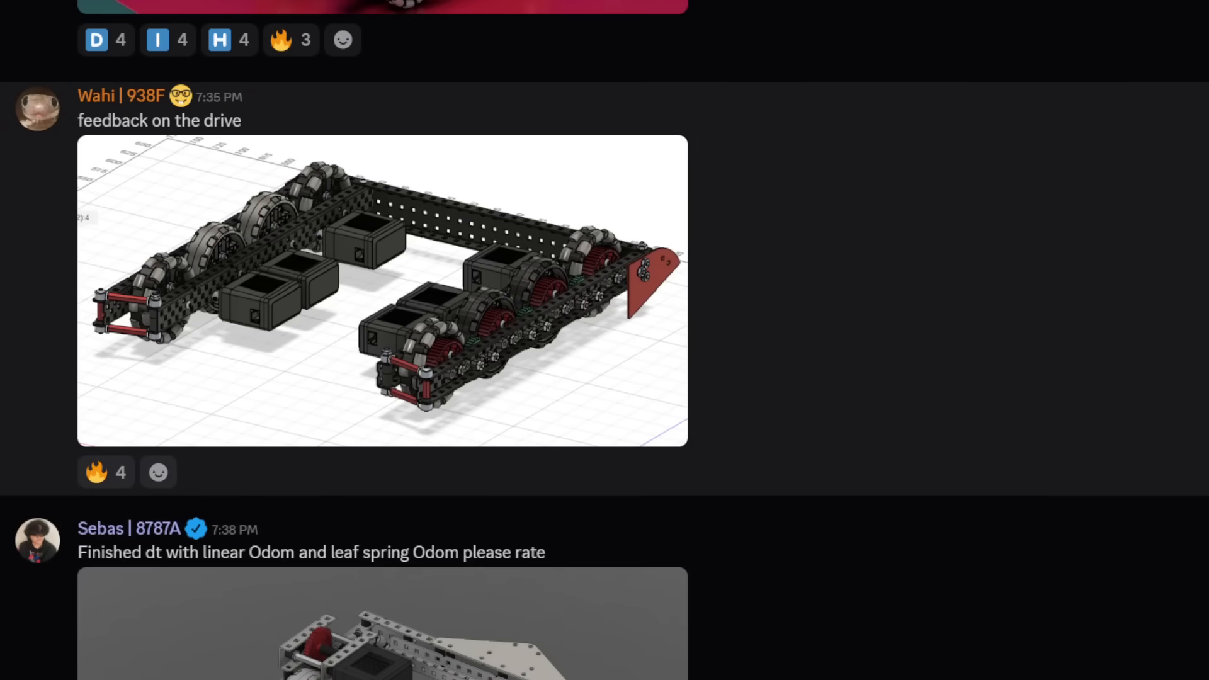
click(159, 473)
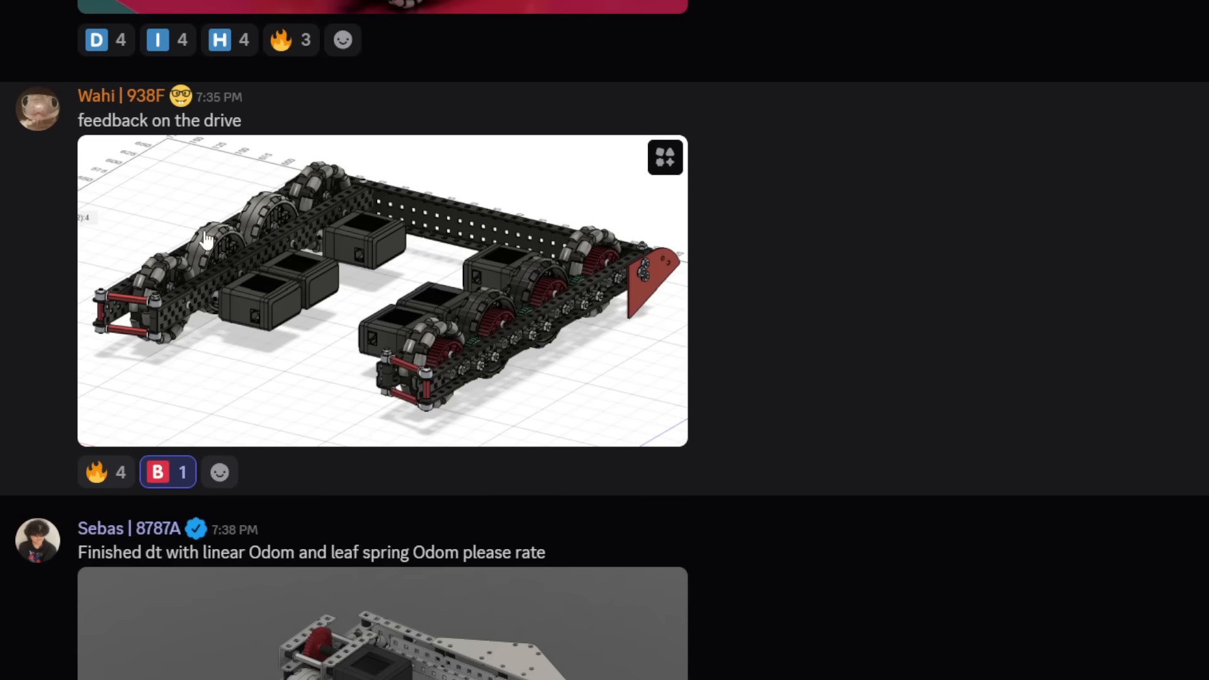
mouse_move(524, 341)
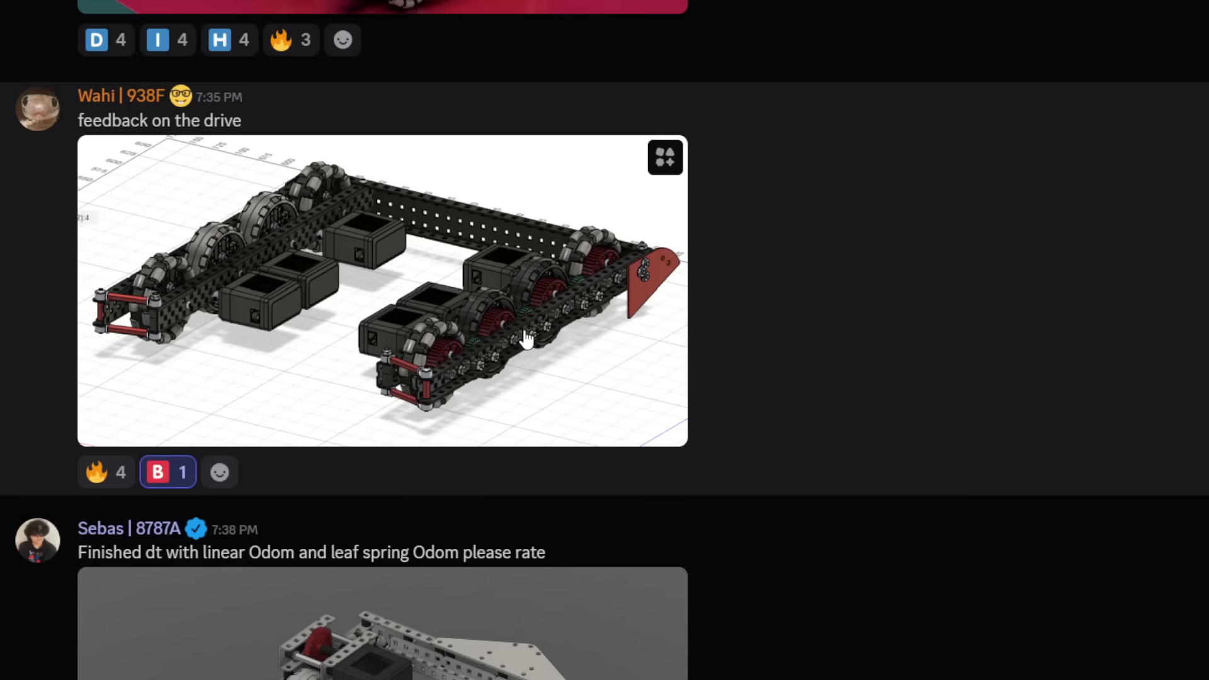
scroll(up, 3)
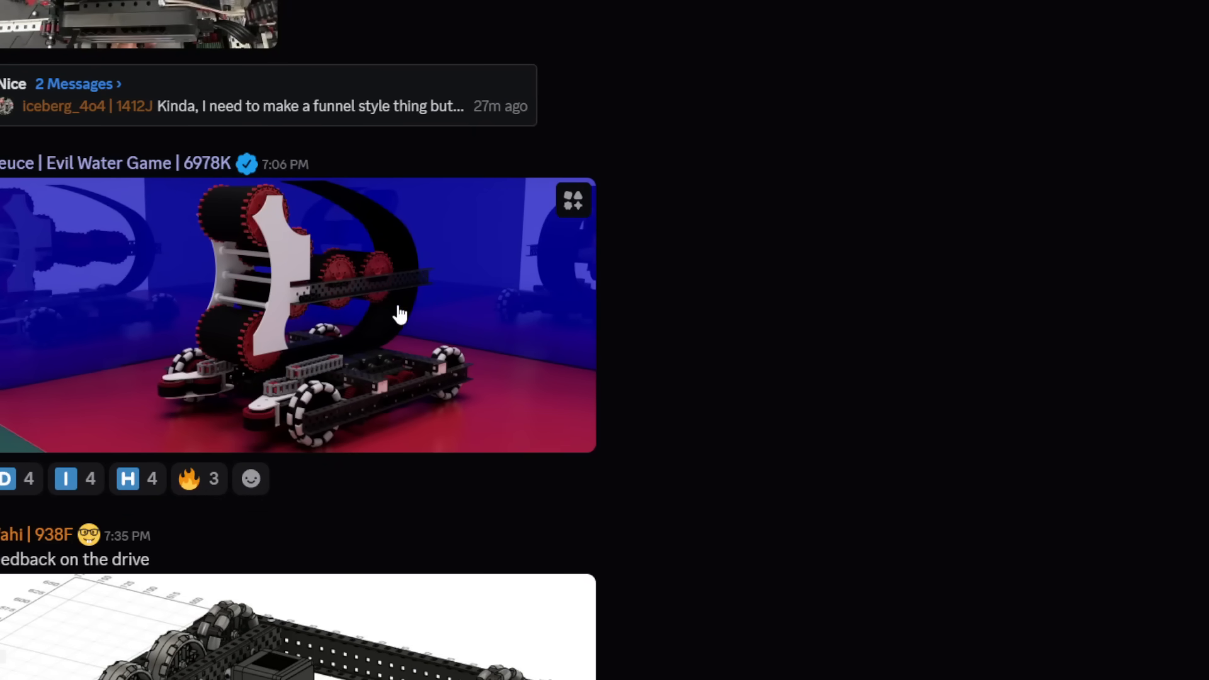
mouse_move(294, 301)
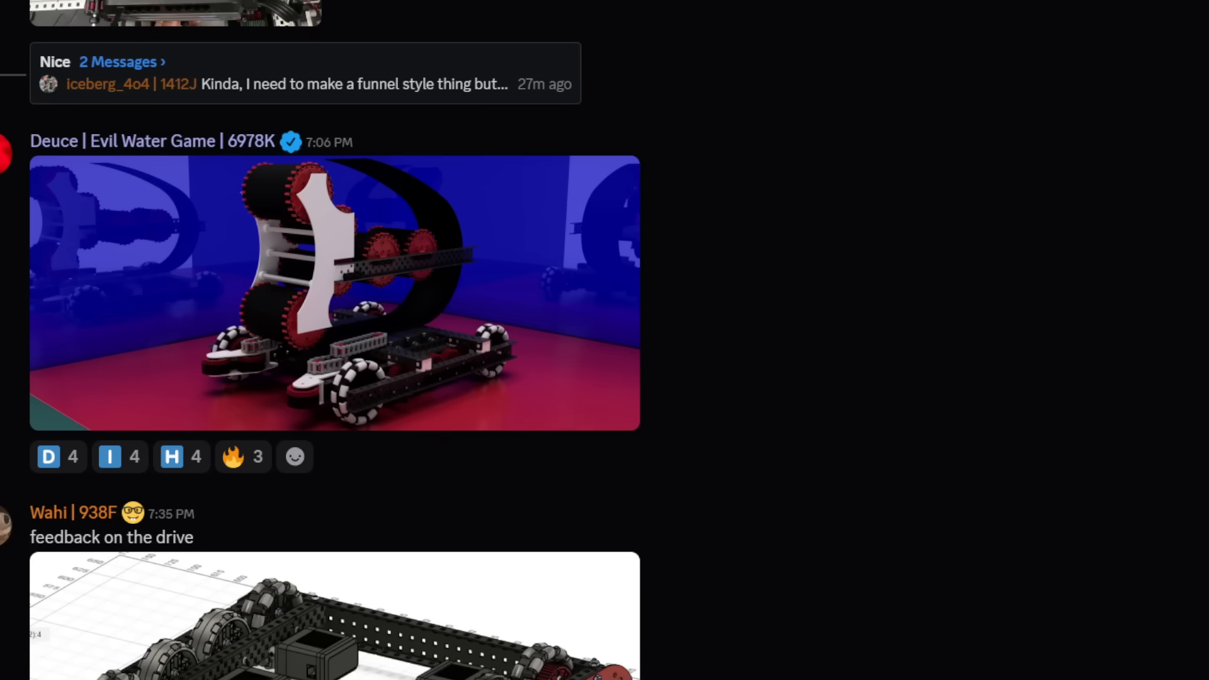
mouse_move(399, 393)
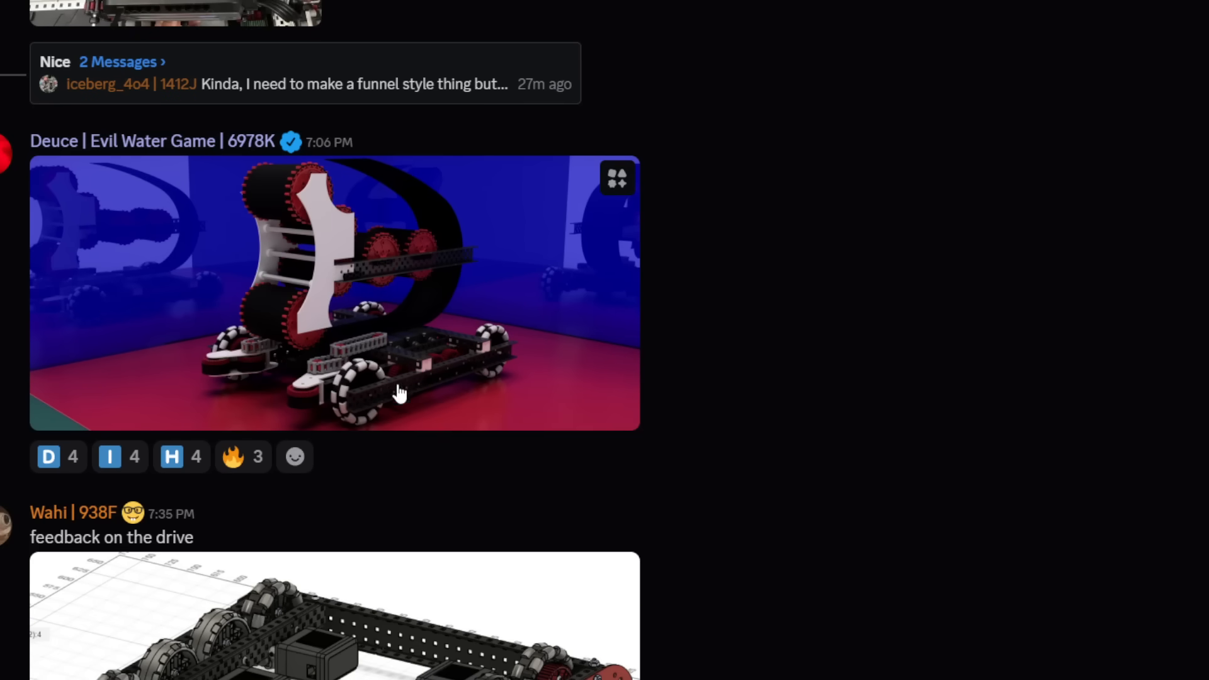
Enlarge Deuce's blue-and-red robot render for a closer look
click(334, 293)
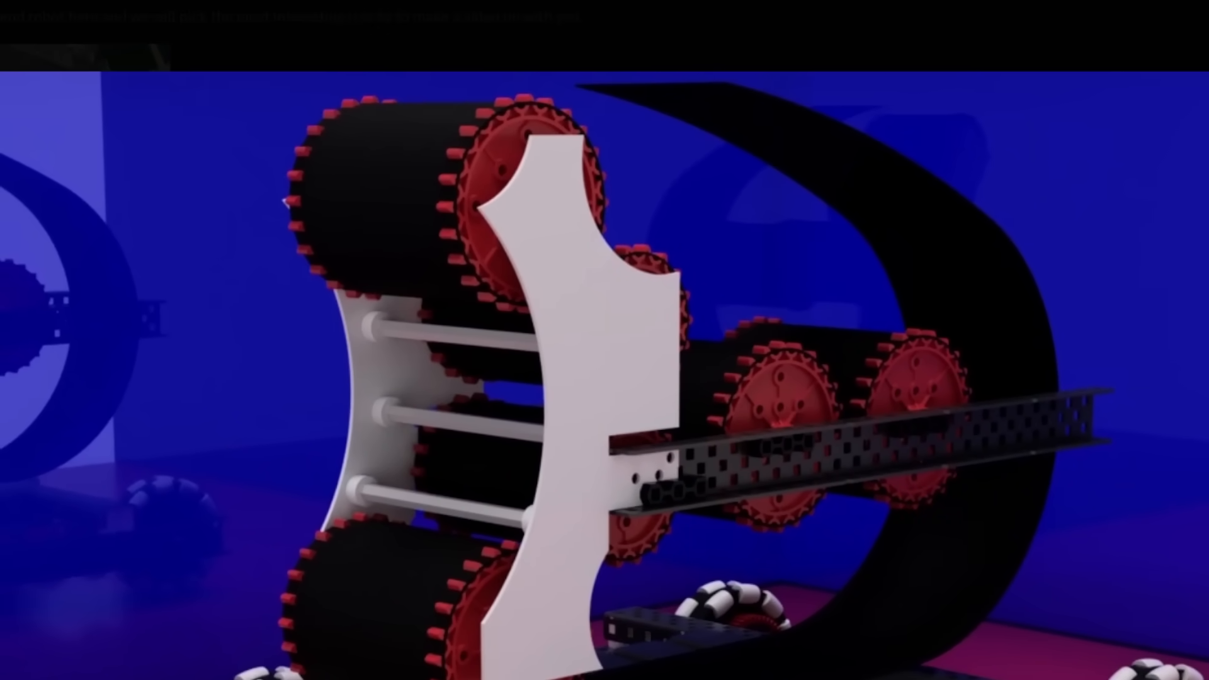
mouse_move(610, 140)
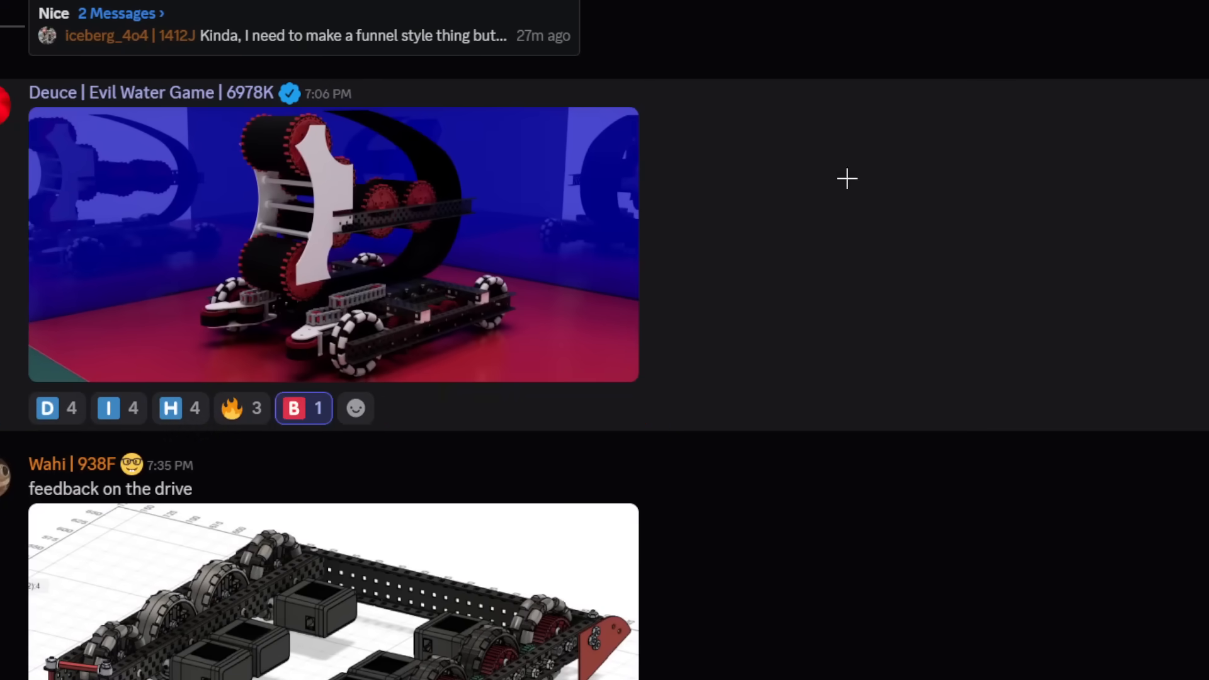
Scroll around Iceberg's funnel robot photo to rate it B and reach Nguyen's RI3D post
scroll(up, 3)
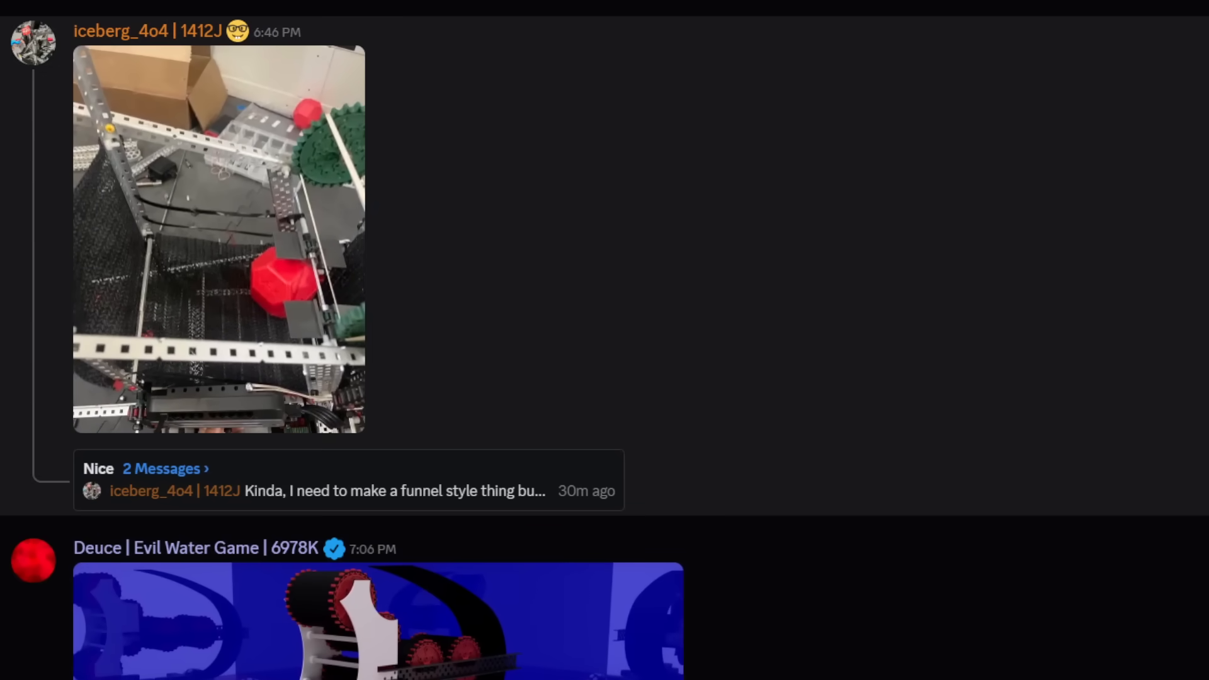
scroll(up, 3)
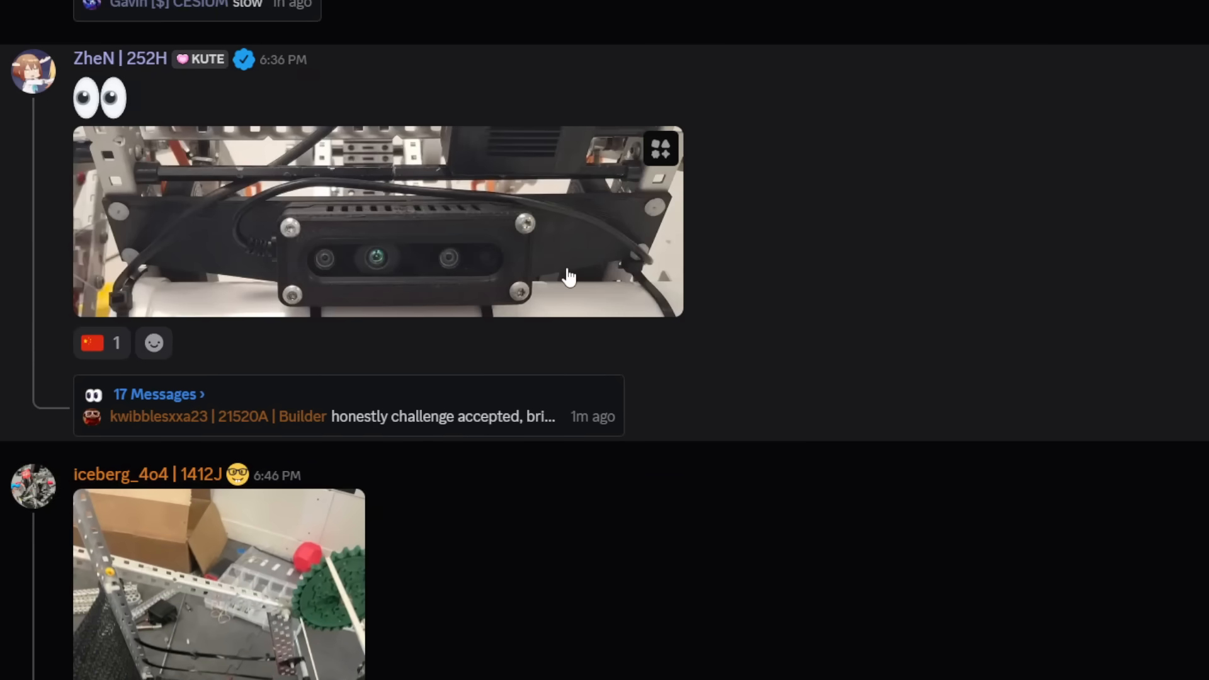
scroll(down, 3)
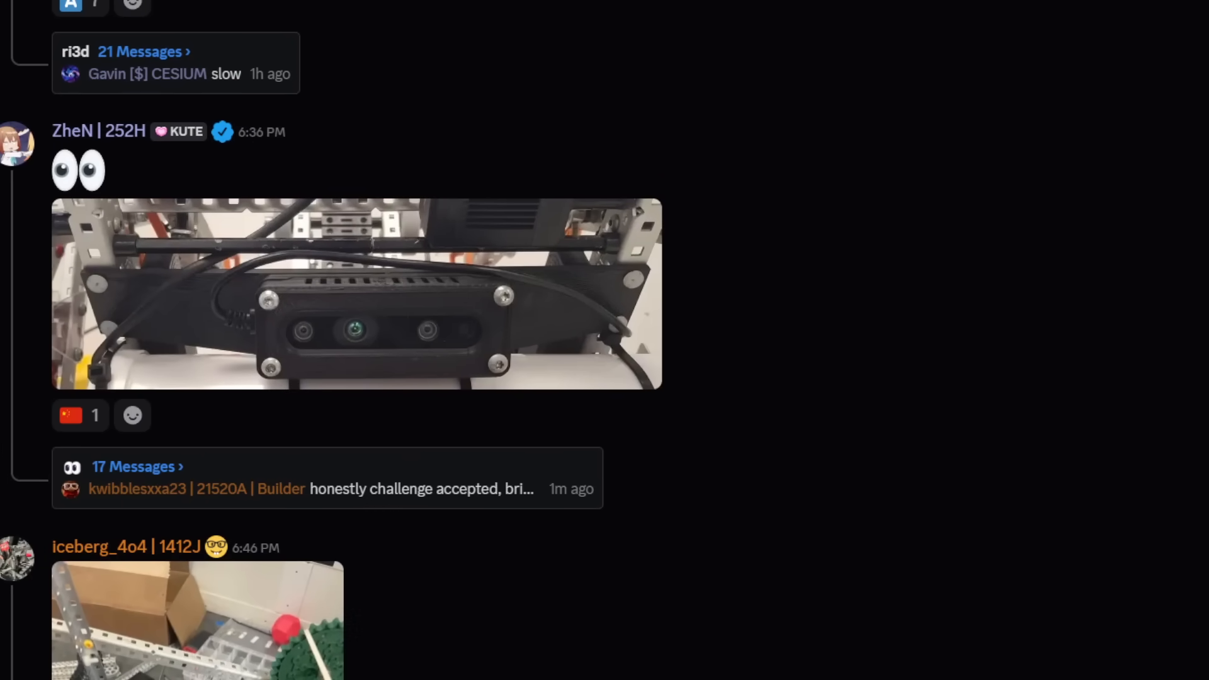
scroll(down, 3)
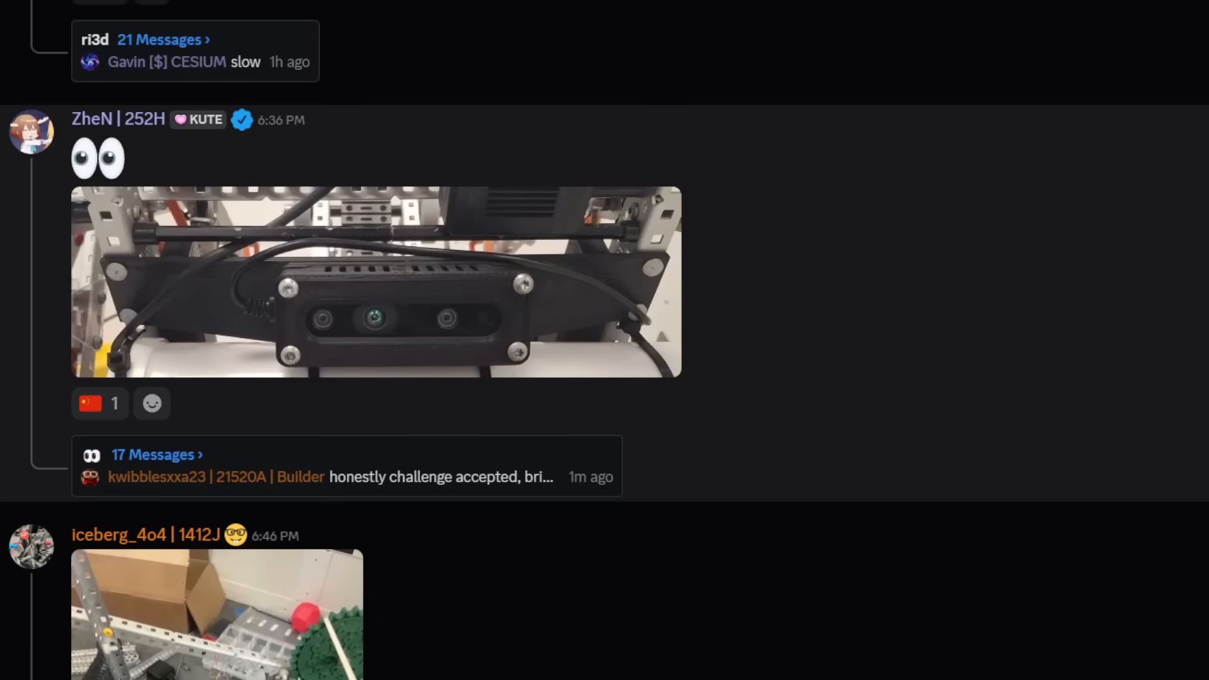
scroll(up, 3)
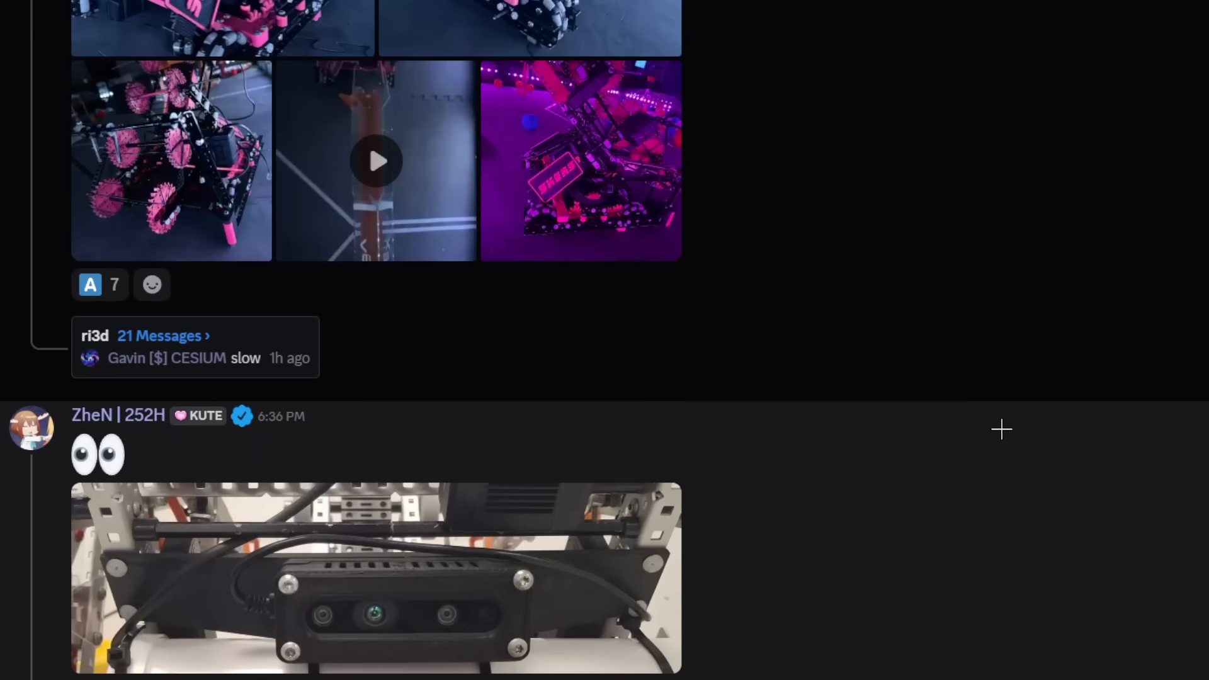
scroll(down, 3)
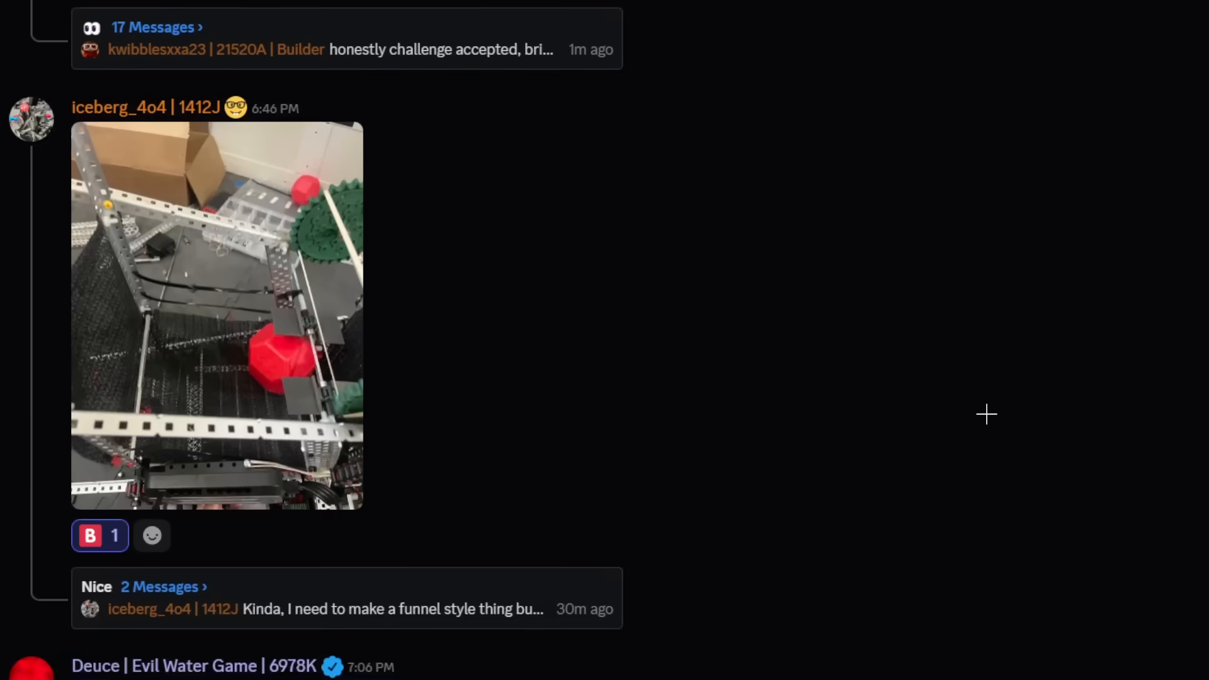
scroll(down, 3)
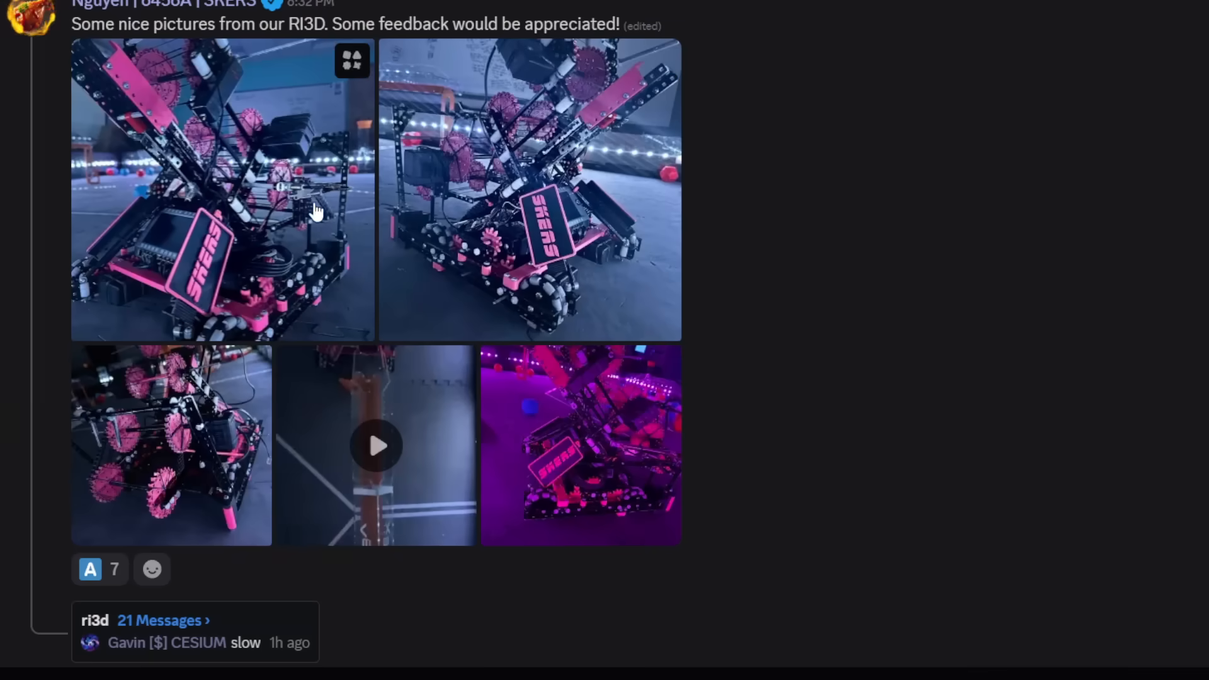
mouse_move(592, 413)
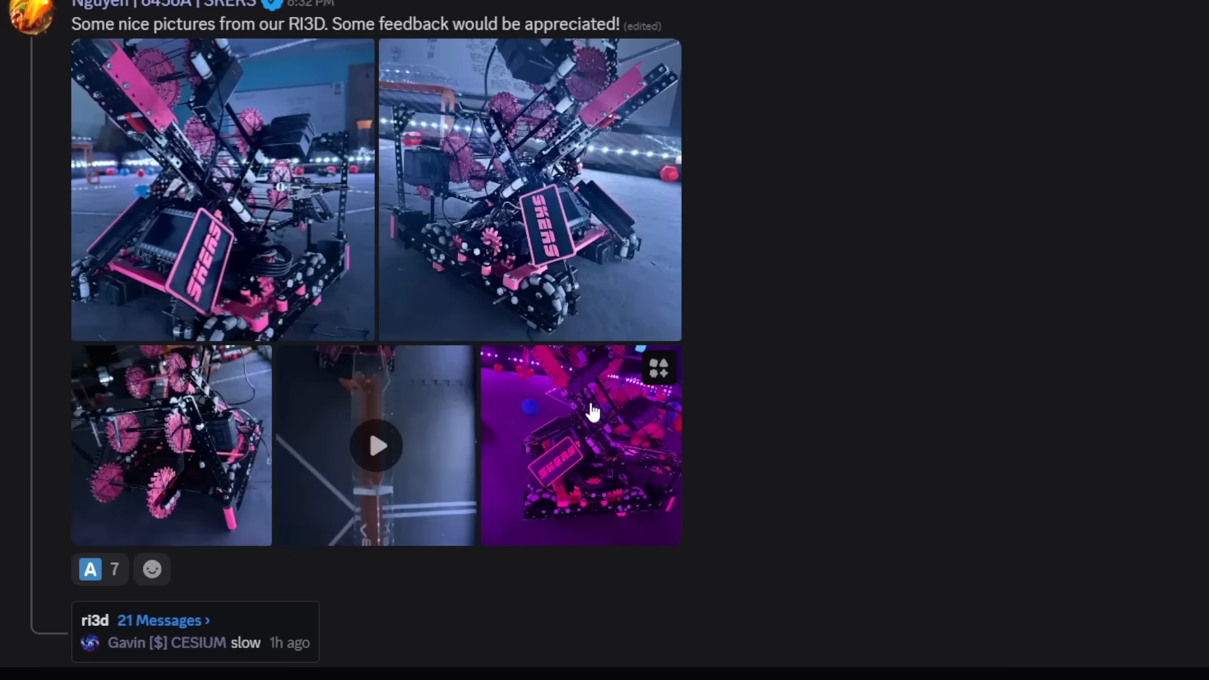
mouse_move(588, 417)
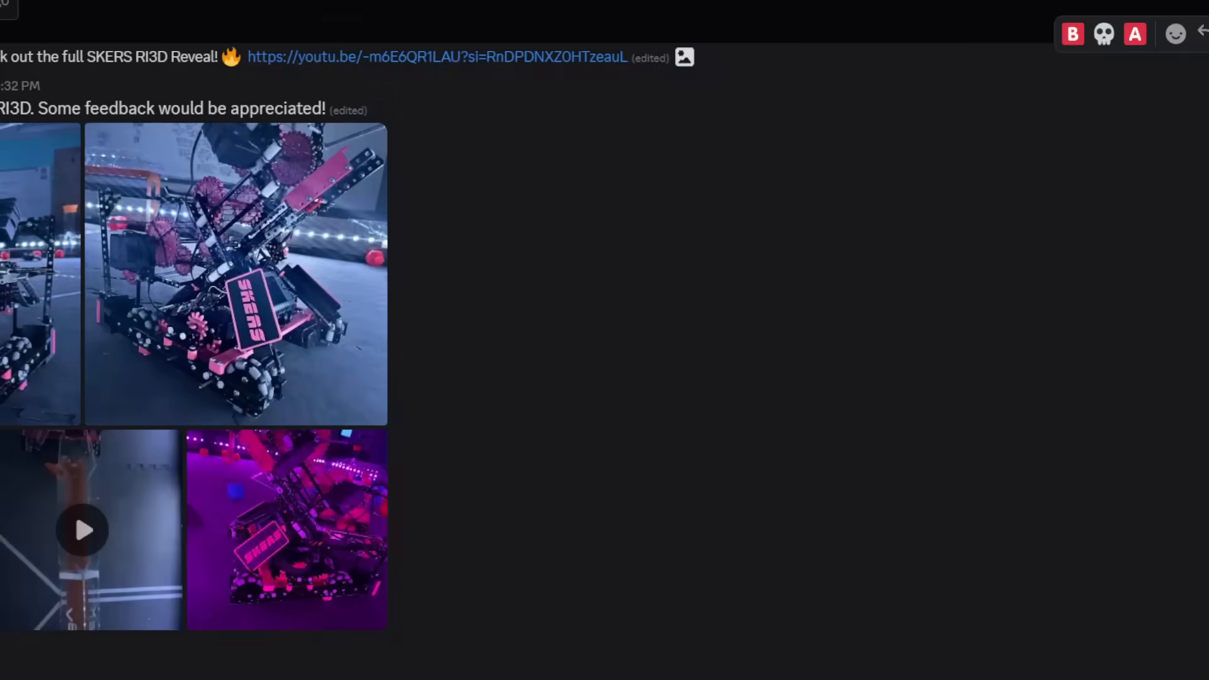
scroll(up, 3)
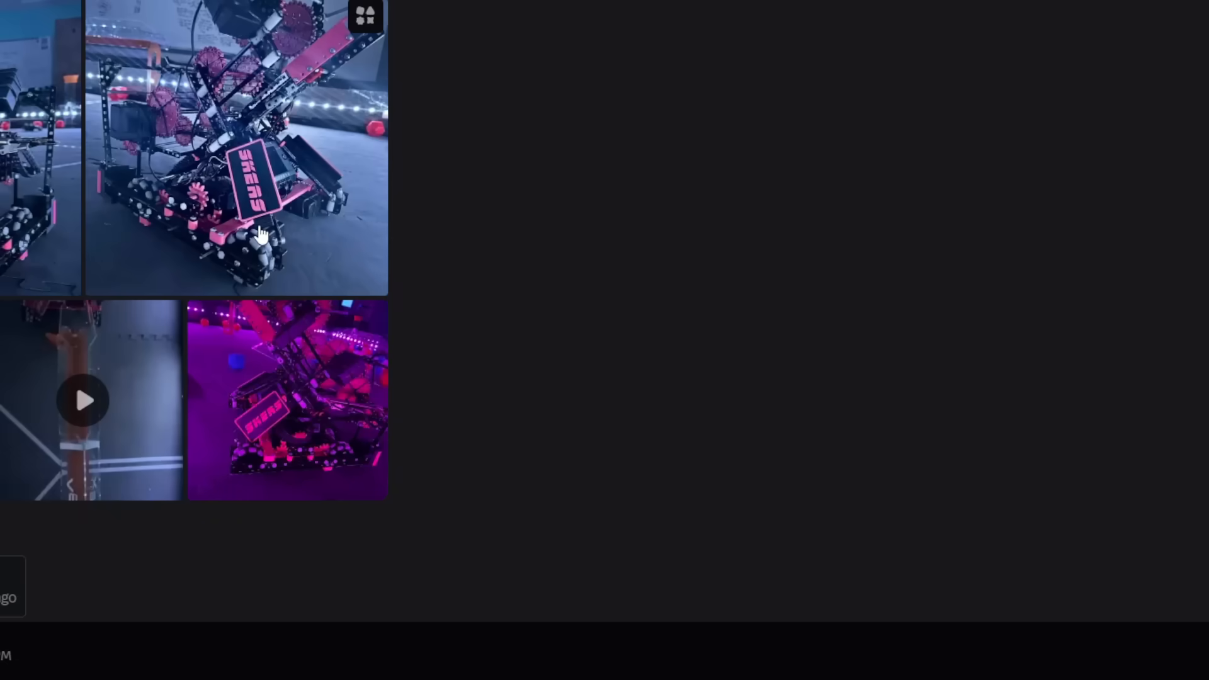
scroll(up, 3)
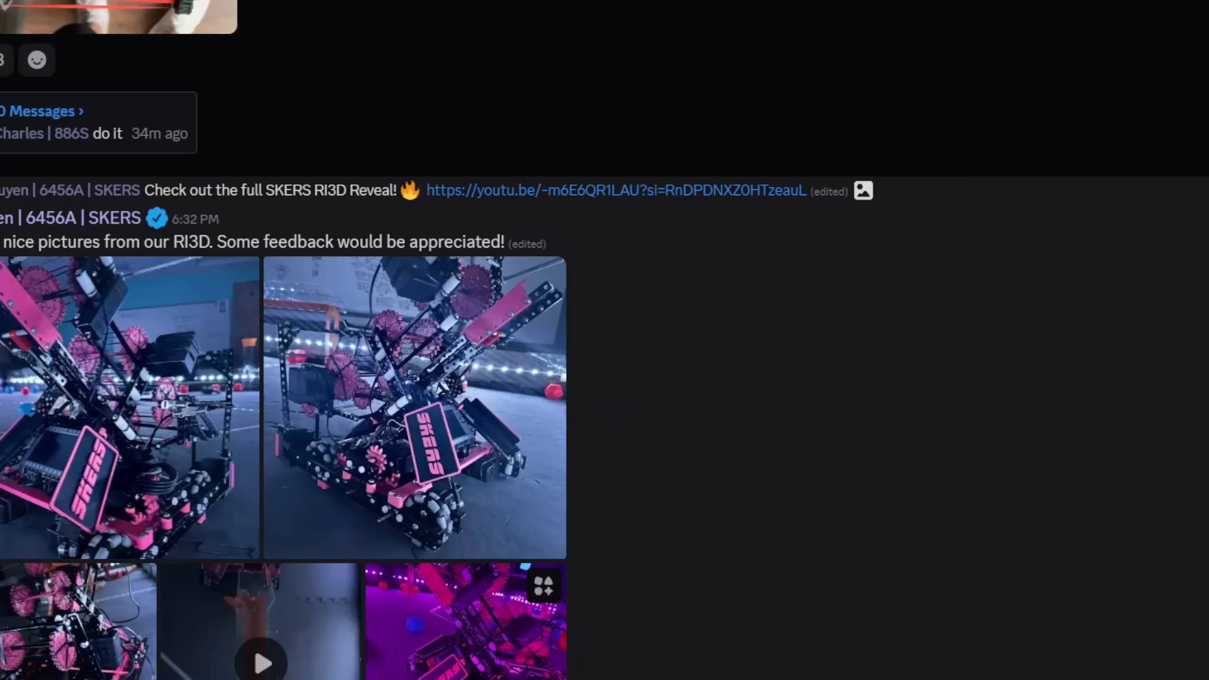
scroll(down, 3)
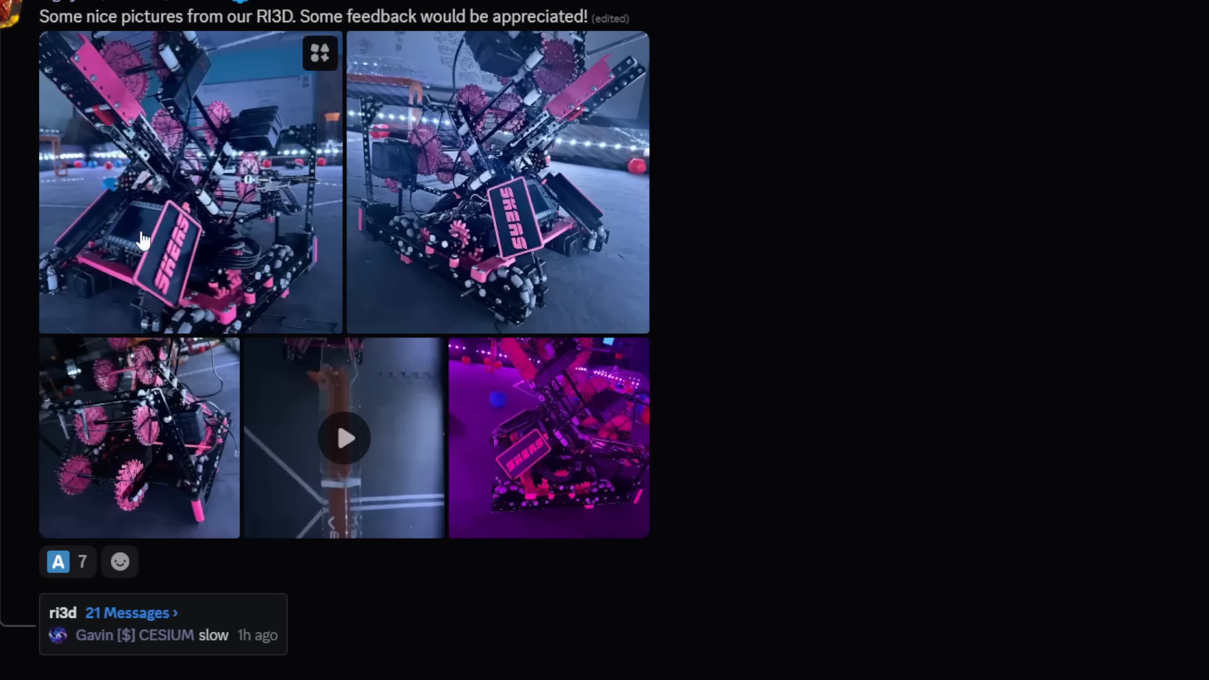
mouse_move(25, 507)
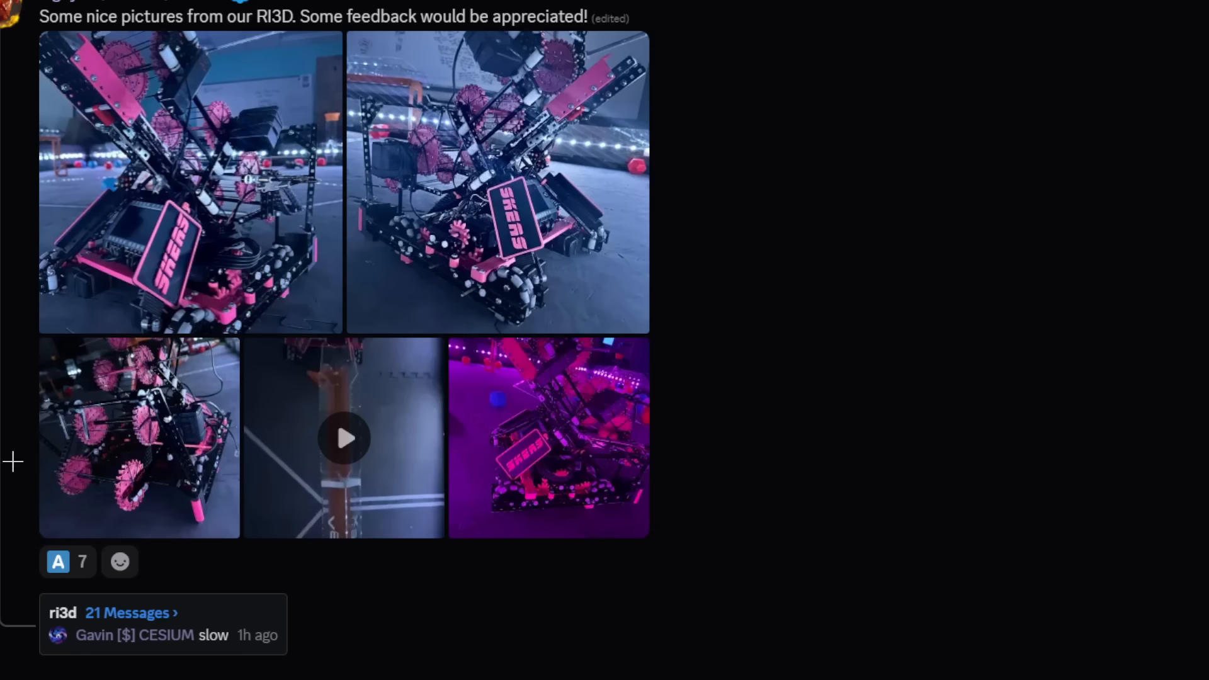
mouse_move(930, 466)
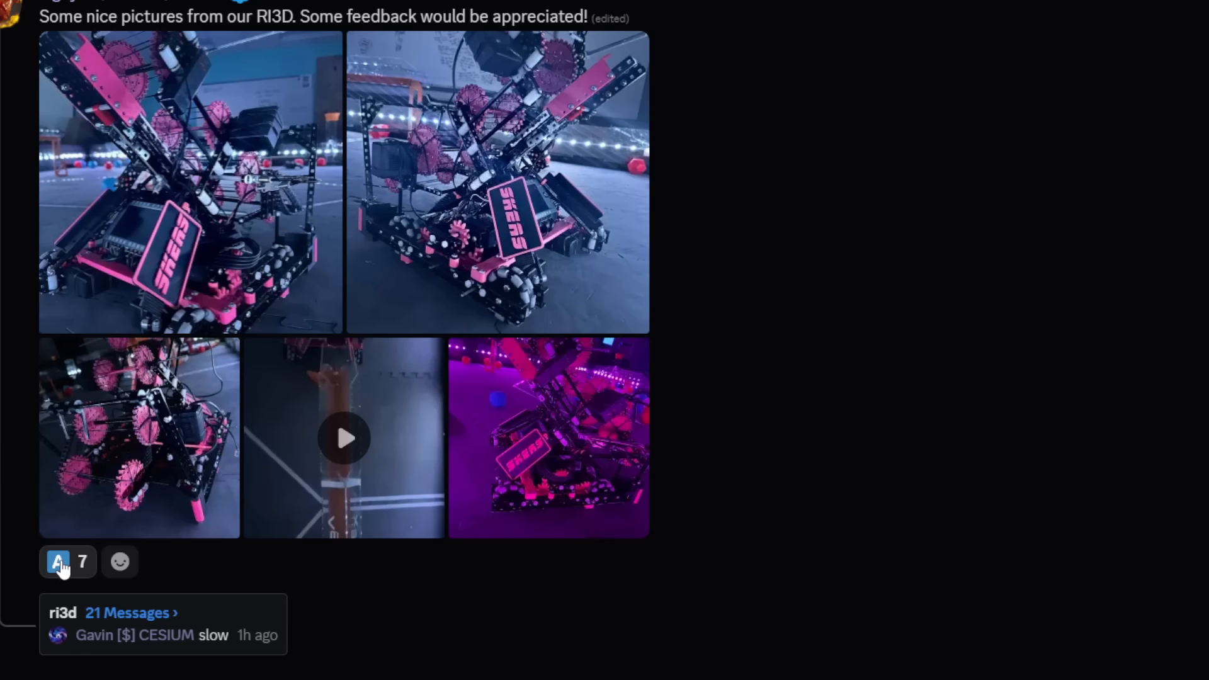
scroll(down, 3)
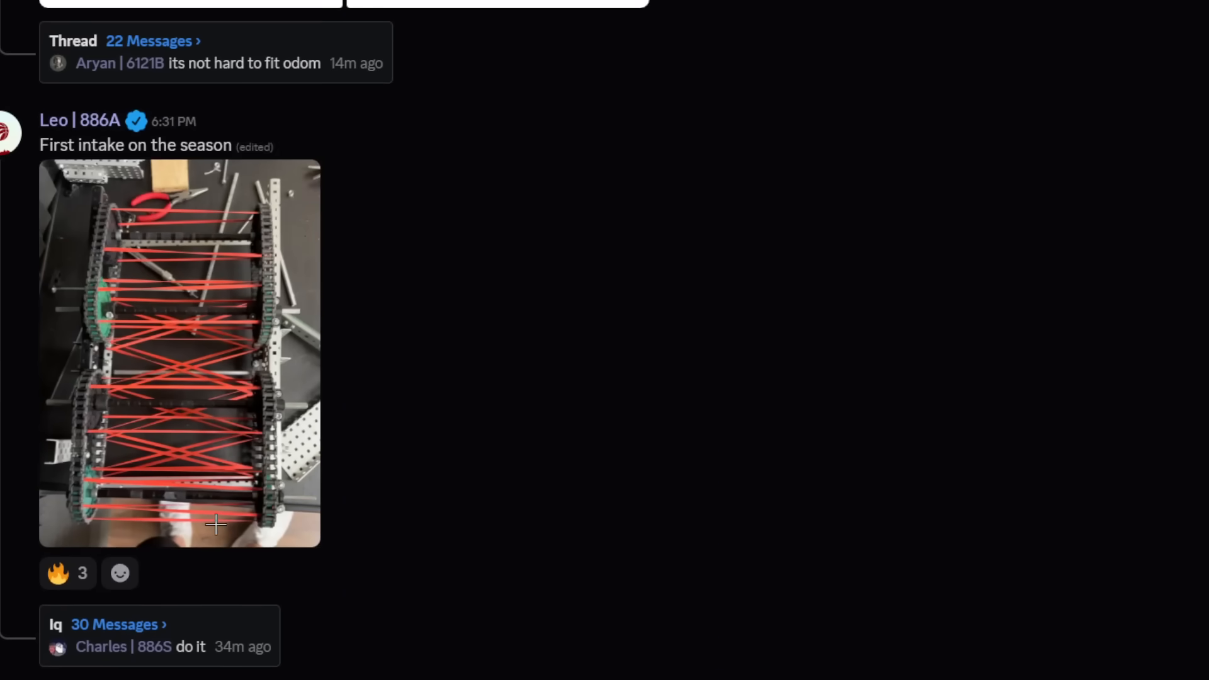
click(179, 353)
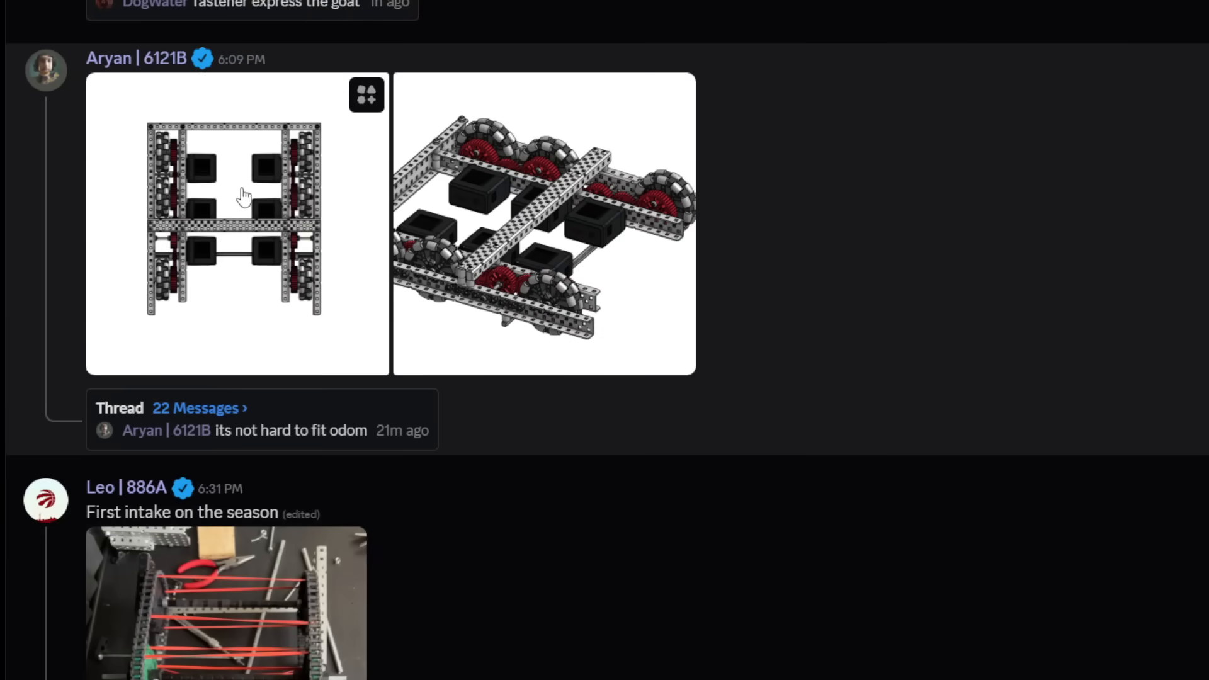
mouse_move(229, 225)
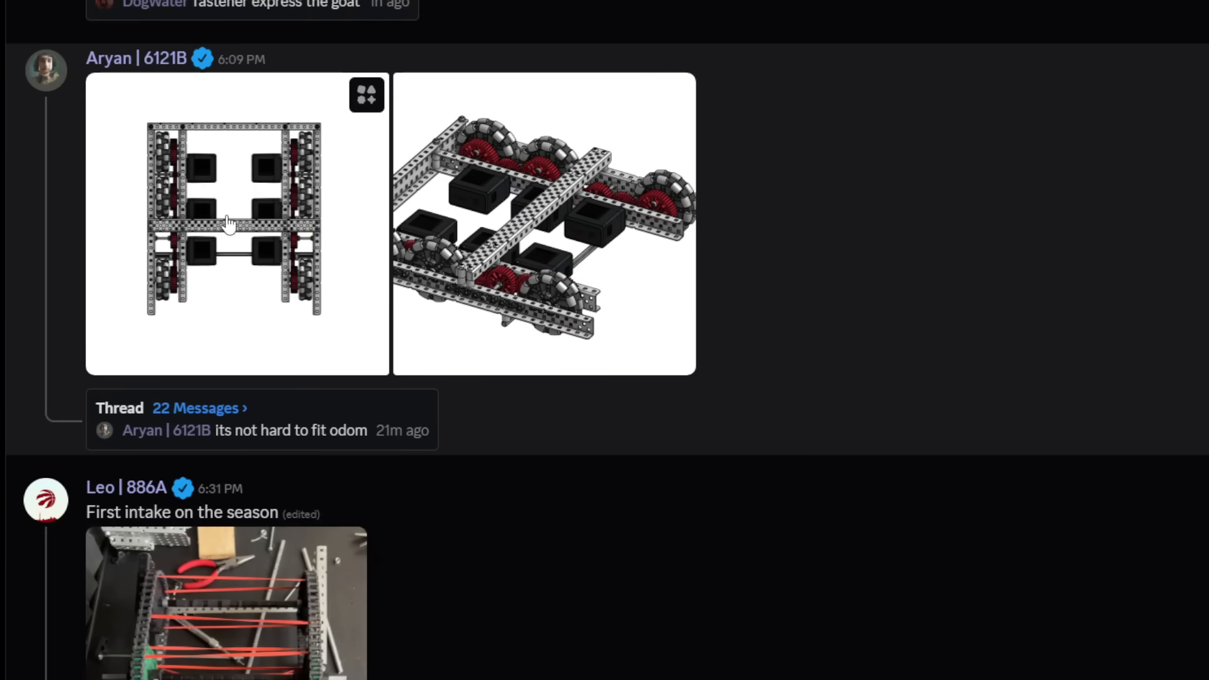
Give Nico's 4716A drivetrain photo-and-video post a B reaction
click(237, 221)
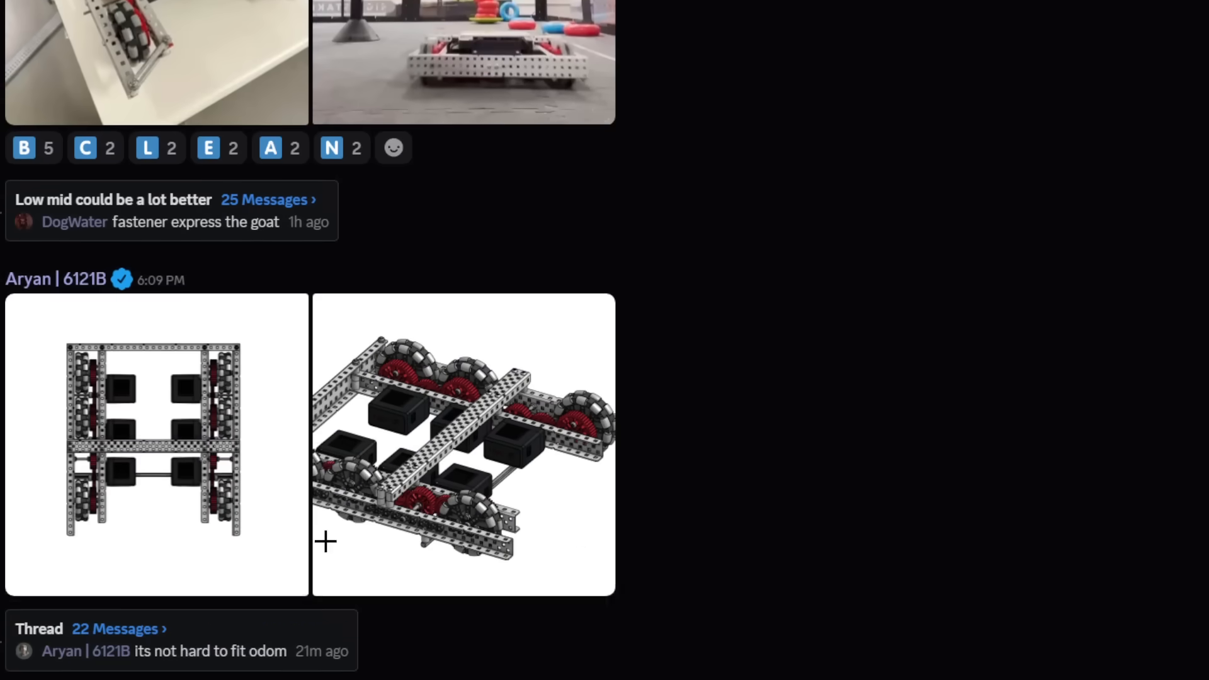
scroll(down, 3)
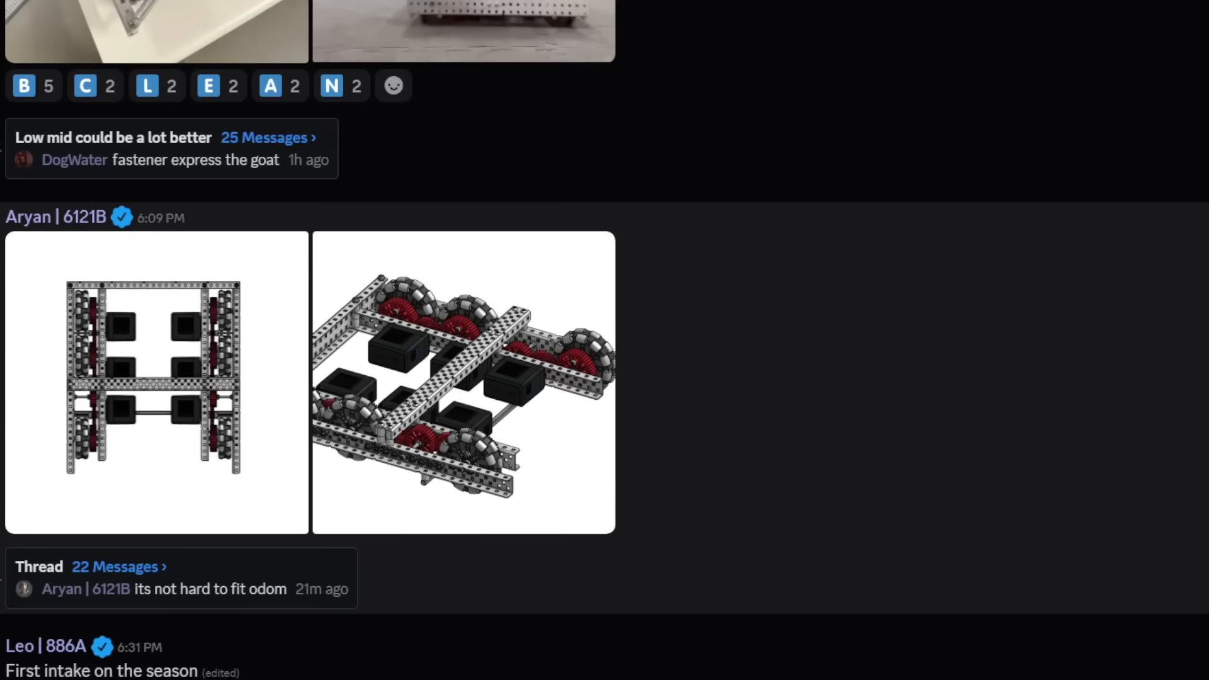
scroll(up, 3)
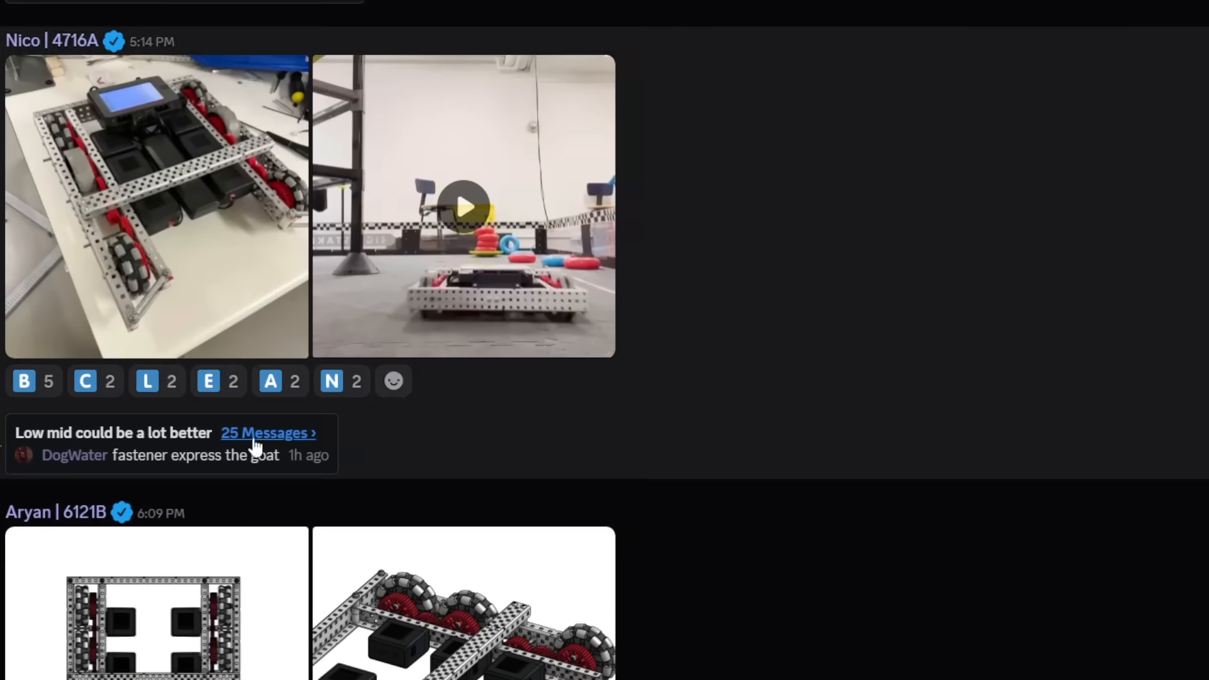
click(462, 207)
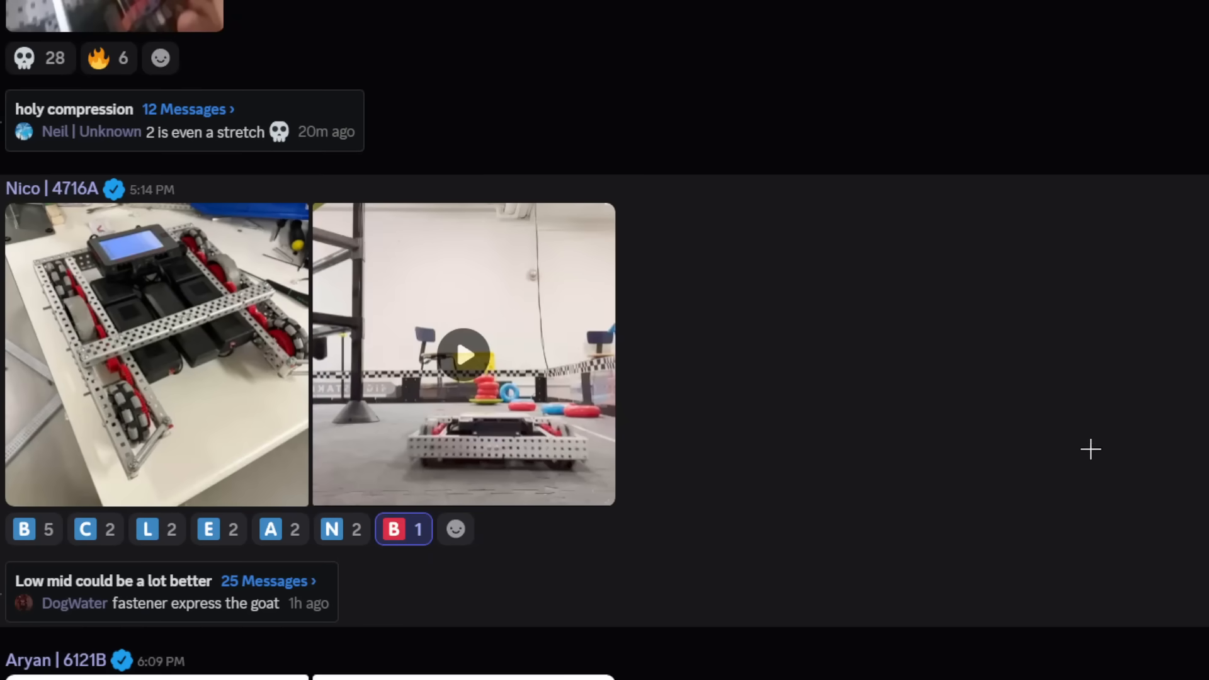
scroll(up, 3)
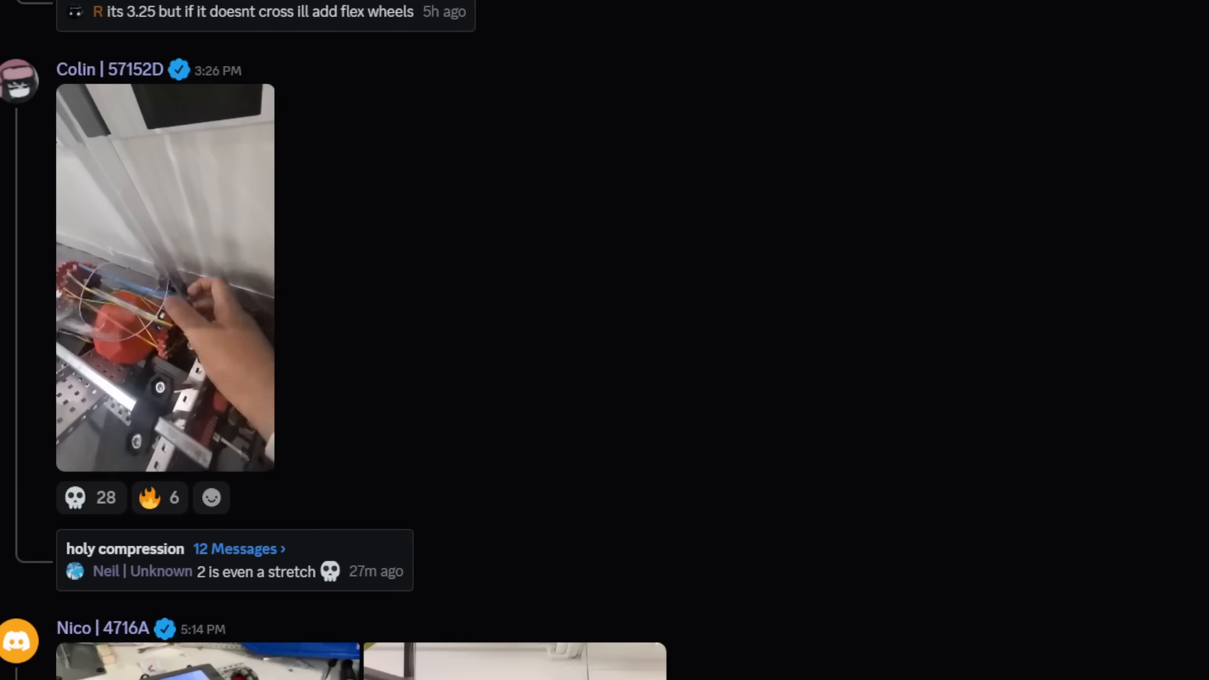
click(164, 278)
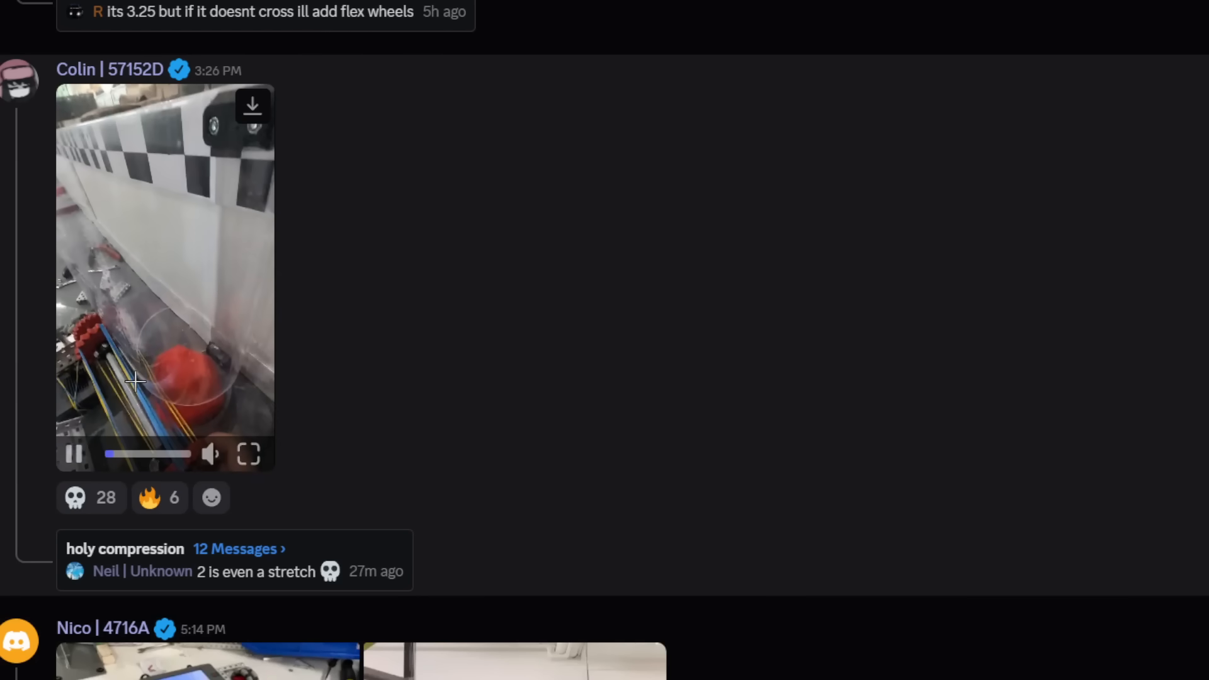
mouse_move(249, 353)
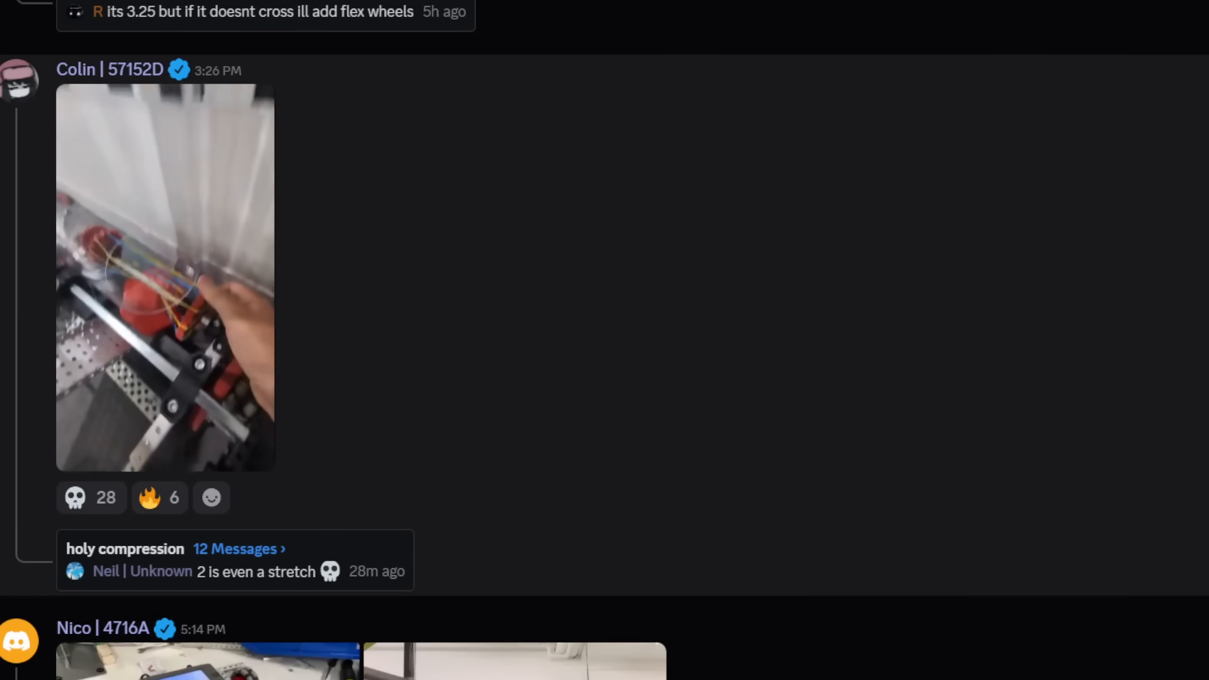
click(210, 497)
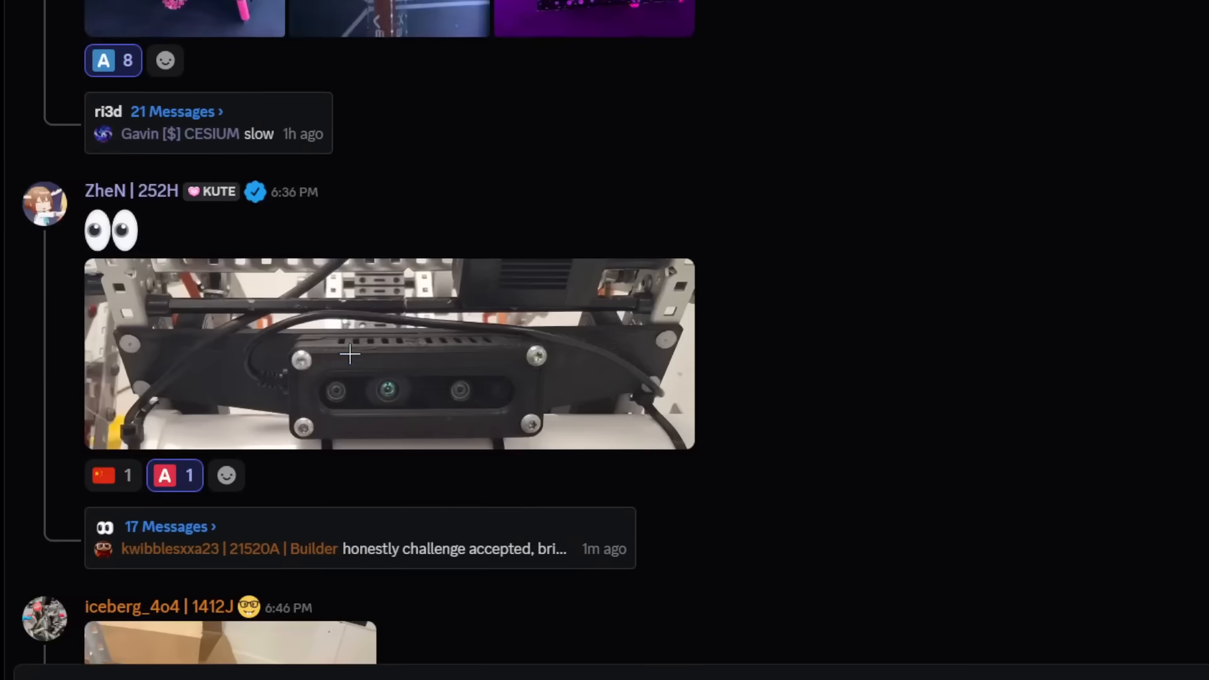
Scroll down past the A-rated SKERS and camera mount posts to the 6978K drivetrain render
scroll(down, 3)
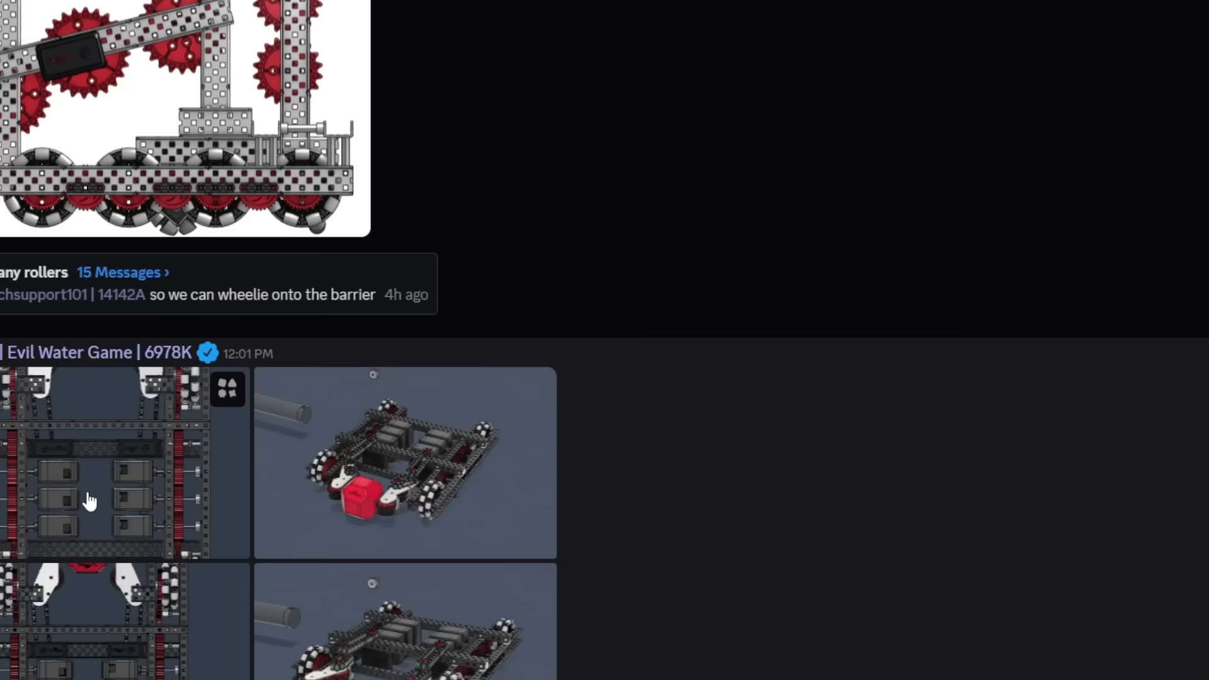
mouse_move(407, 462)
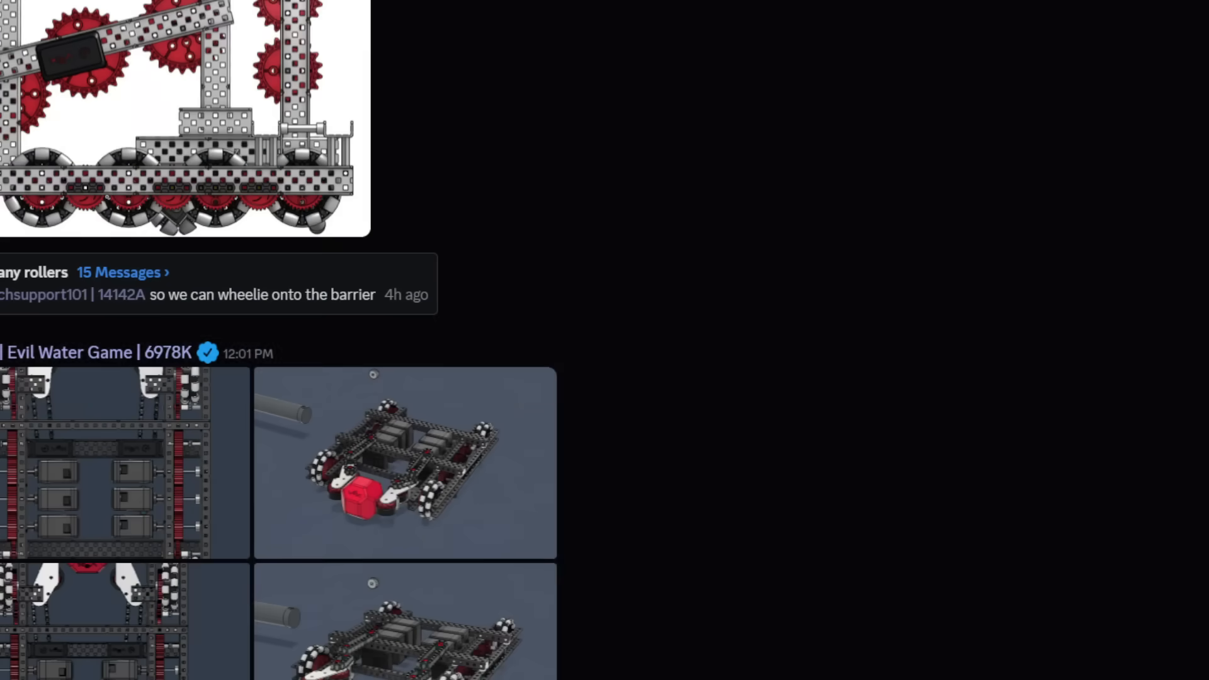
View the 6978K drivetrain renders full size, ending on the chain-drive close-up
click(405, 462)
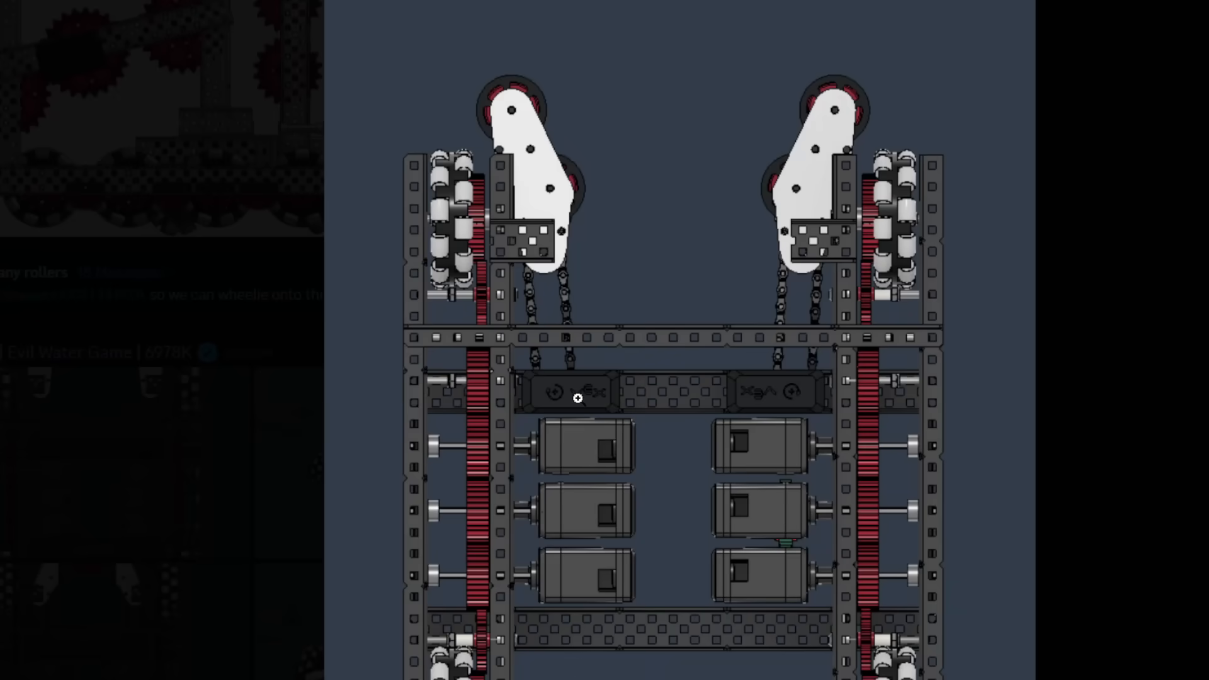
mouse_move(347, 494)
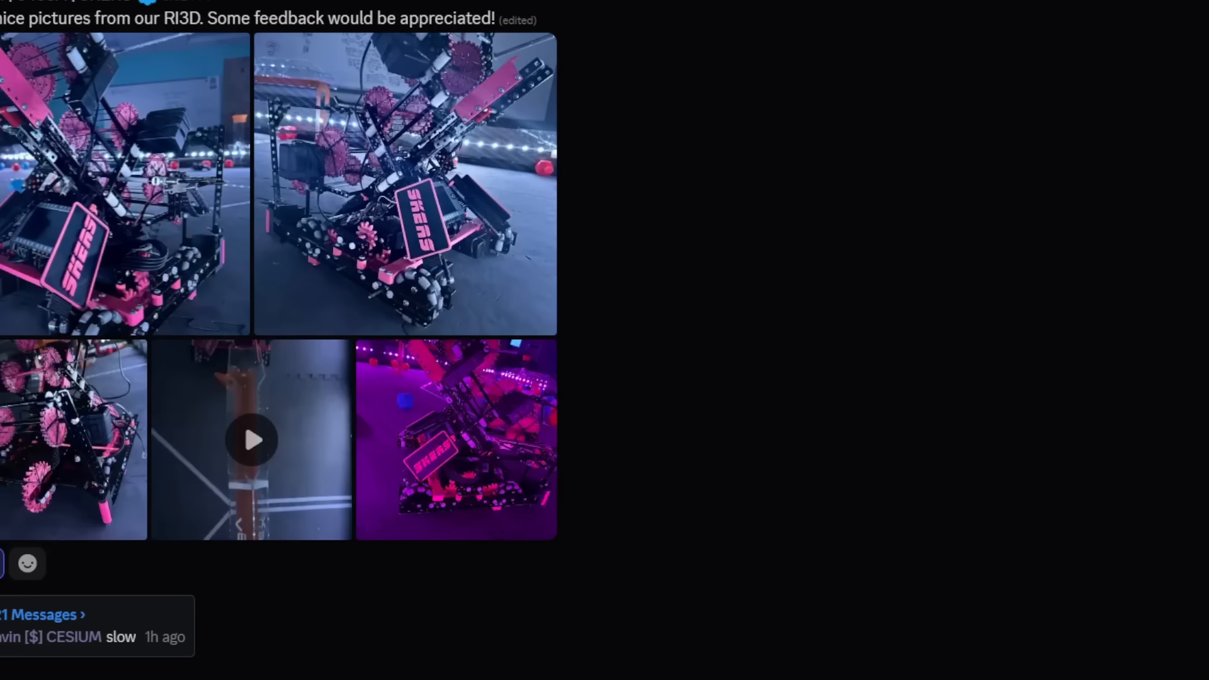
click(250, 440)
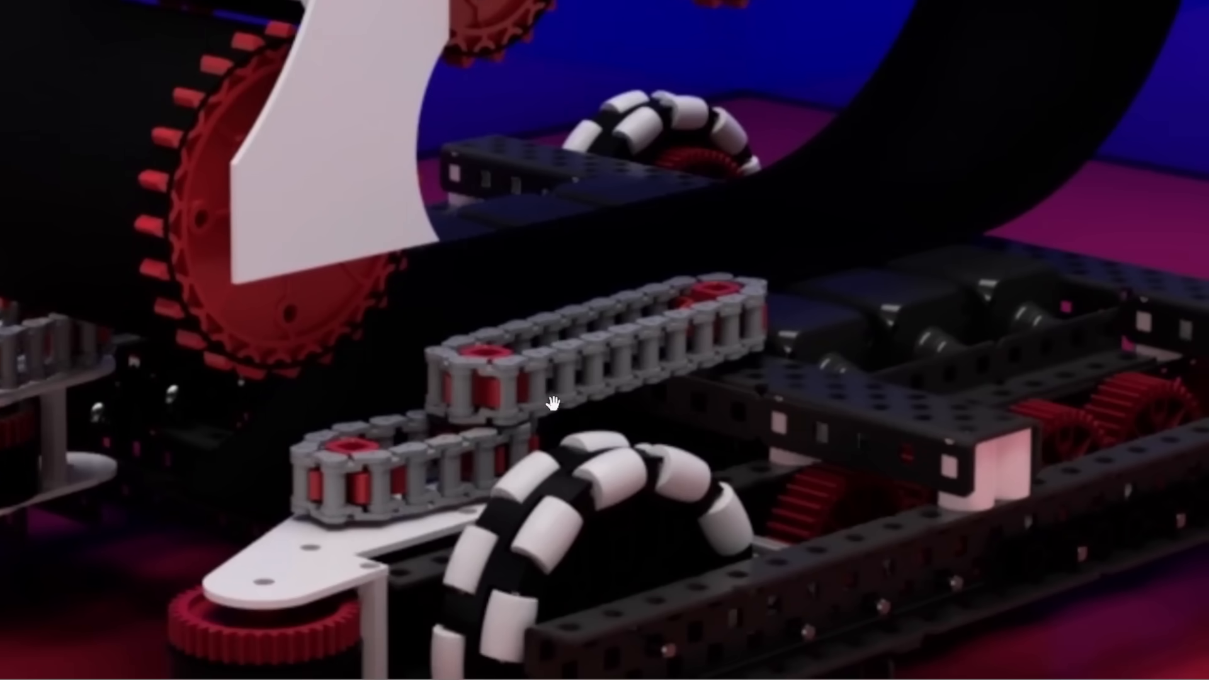